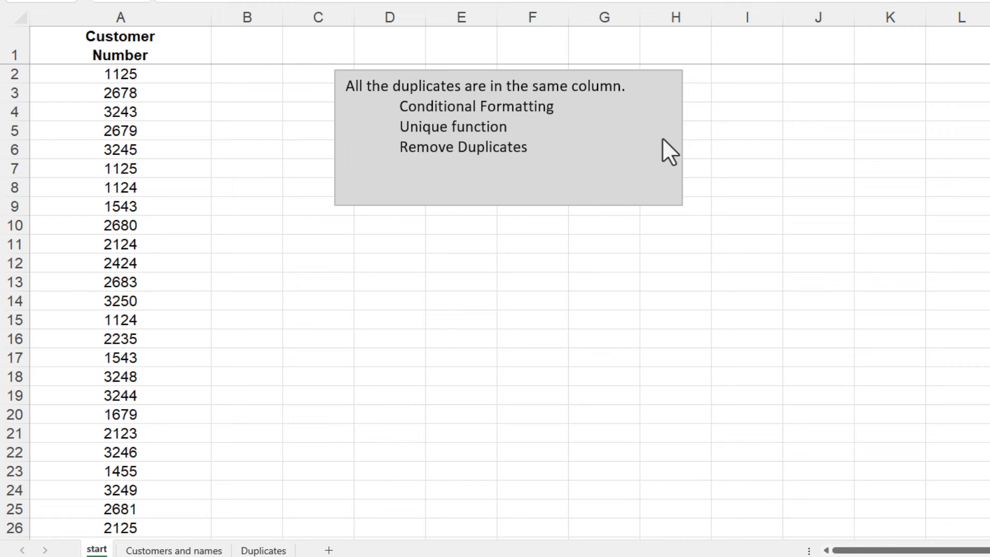
pyautogui.moveTo(173, 88)
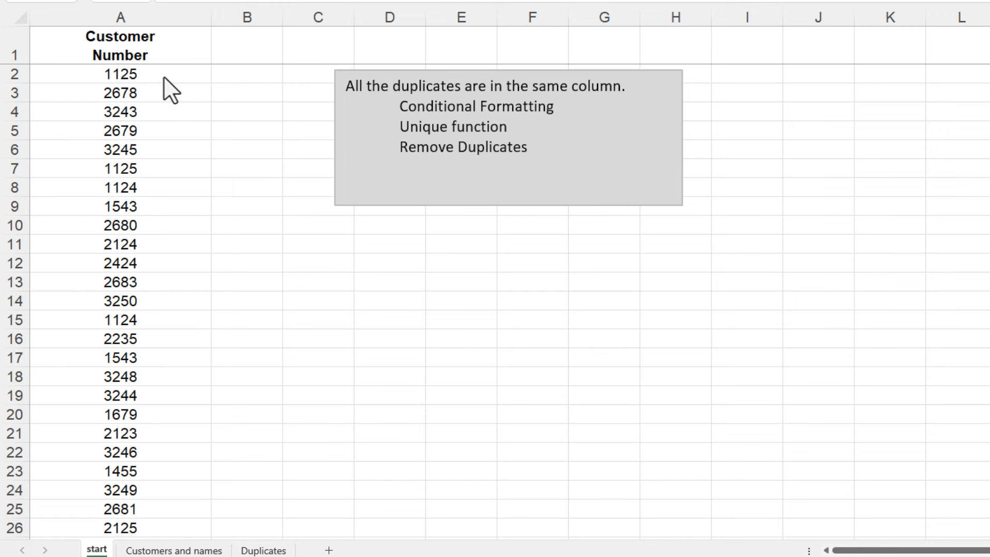
# Select all customer numbers from A2 down to the end of the list.
pyautogui.click(121, 74)
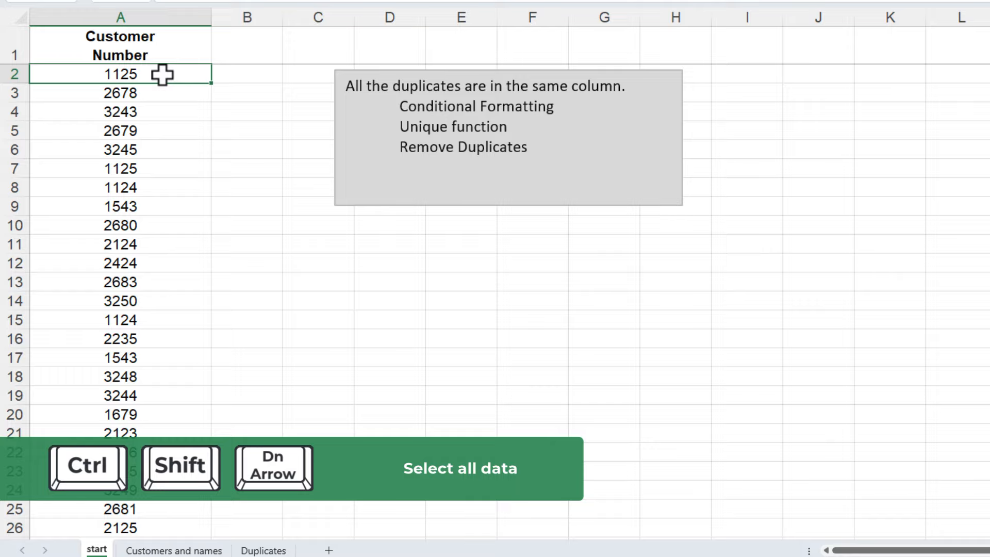
pyautogui.press('ctrl+shift+down')
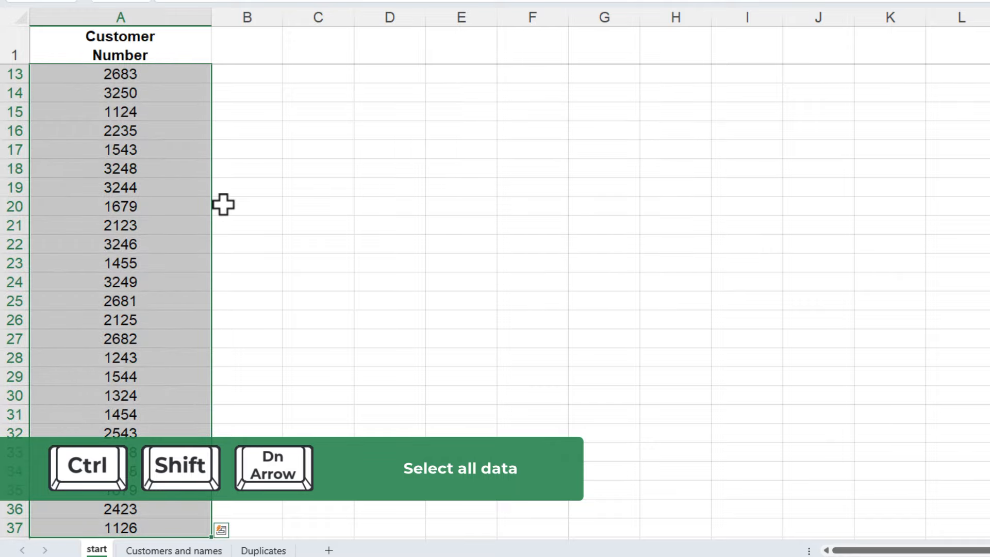
pyautogui.scroll(3)
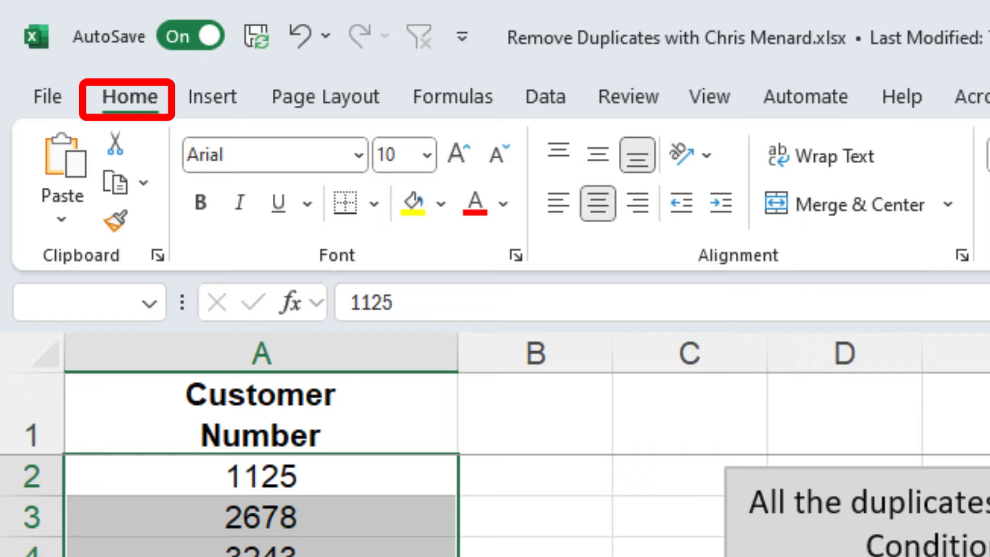
# Apply a Duplicate Values rule with light red fill, previewing Unique before keeping Duplicate.
pyautogui.click(523, 57)
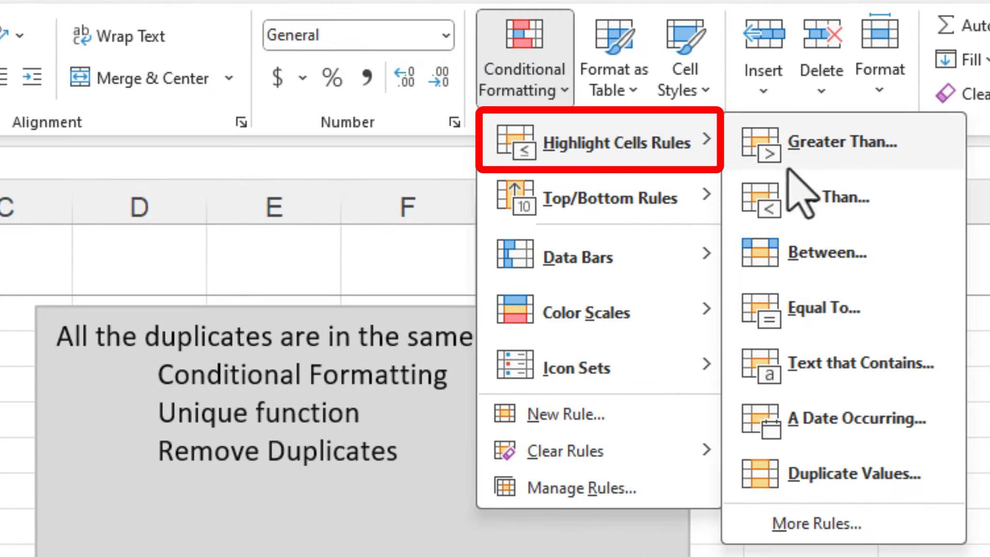
pyautogui.click(852, 473)
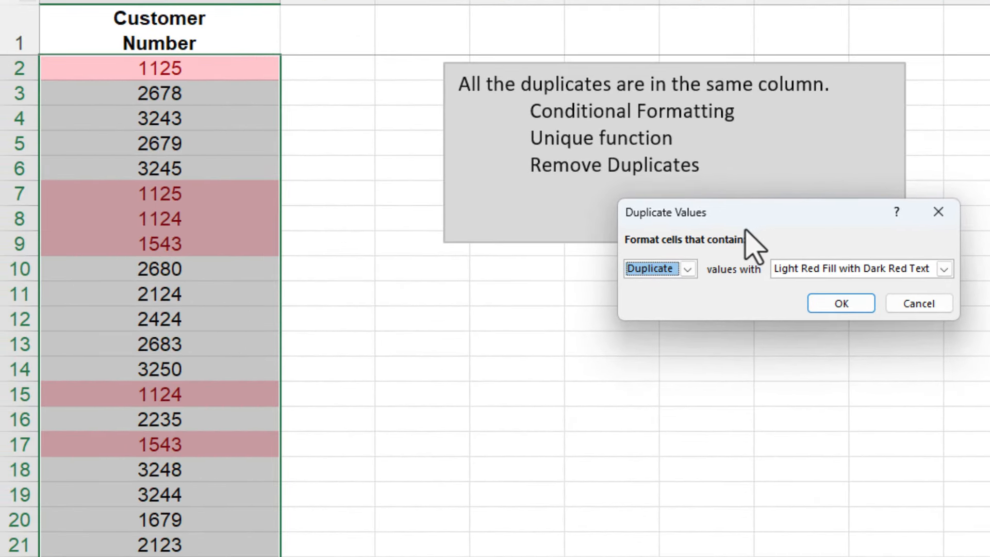
pyautogui.click(688, 268)
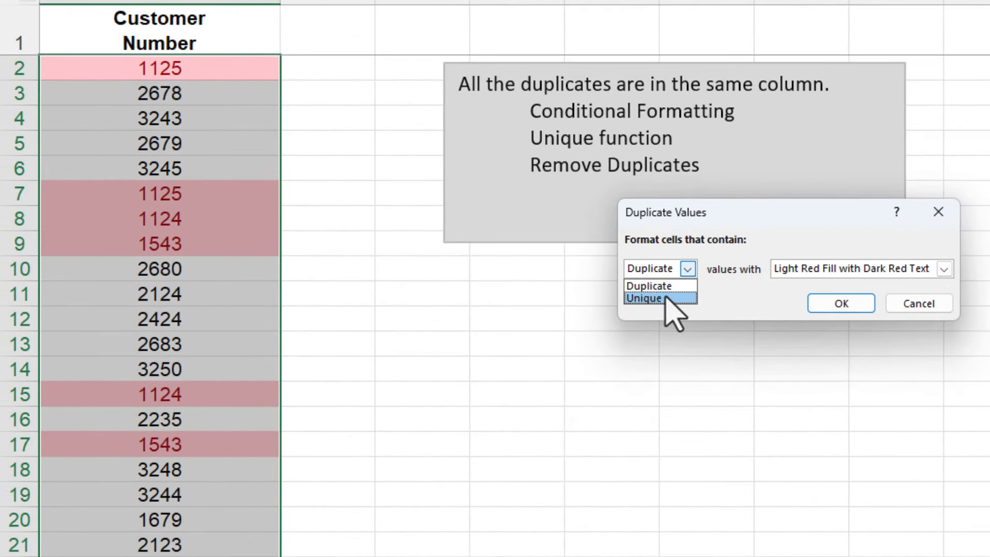
pyautogui.click(643, 298)
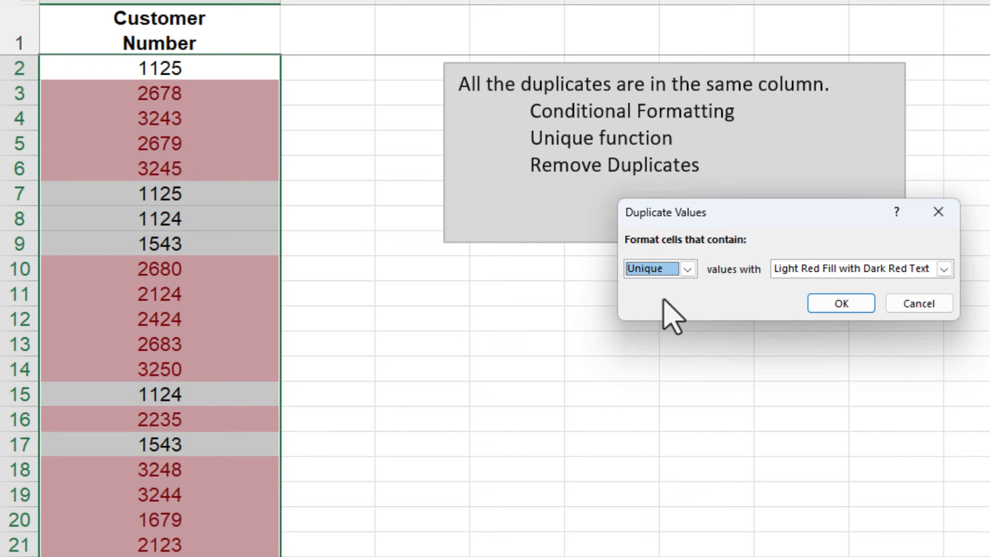
pyautogui.click(687, 269)
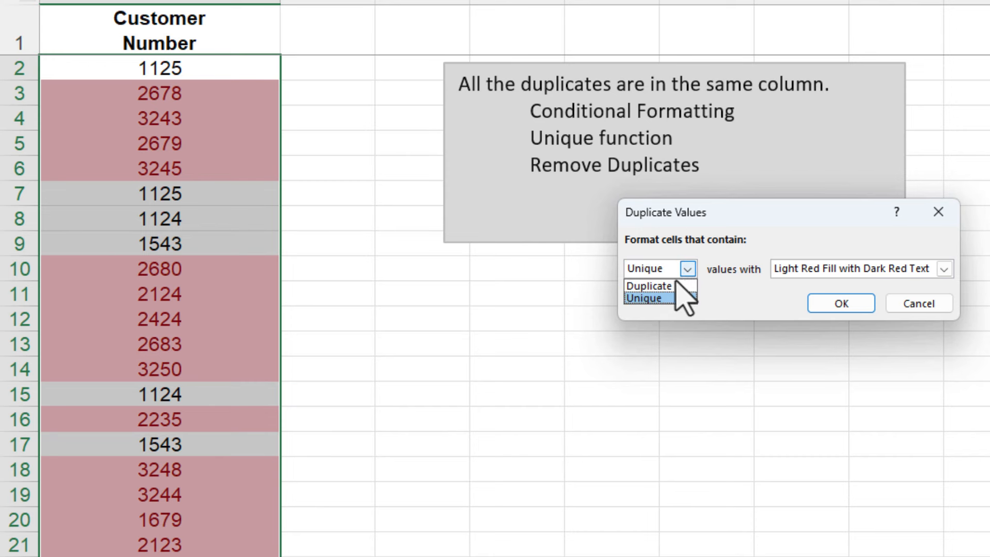
pyautogui.click(649, 286)
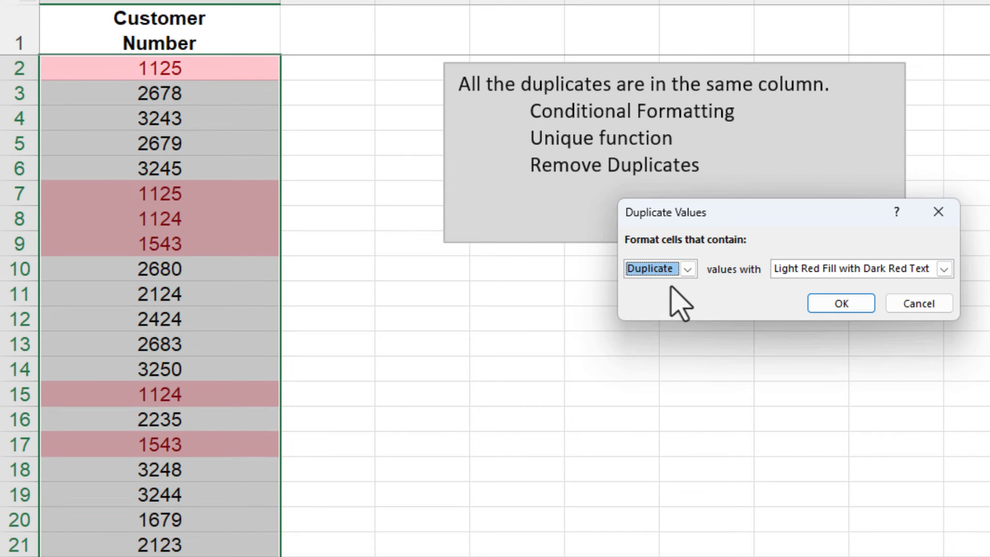
pyautogui.click(840, 304)
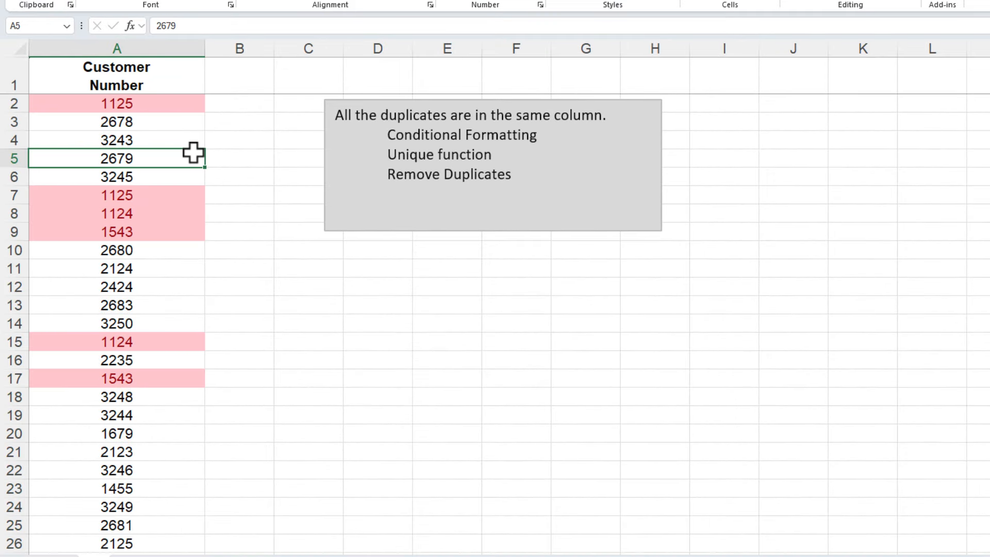
pyautogui.moveTo(279, 134)
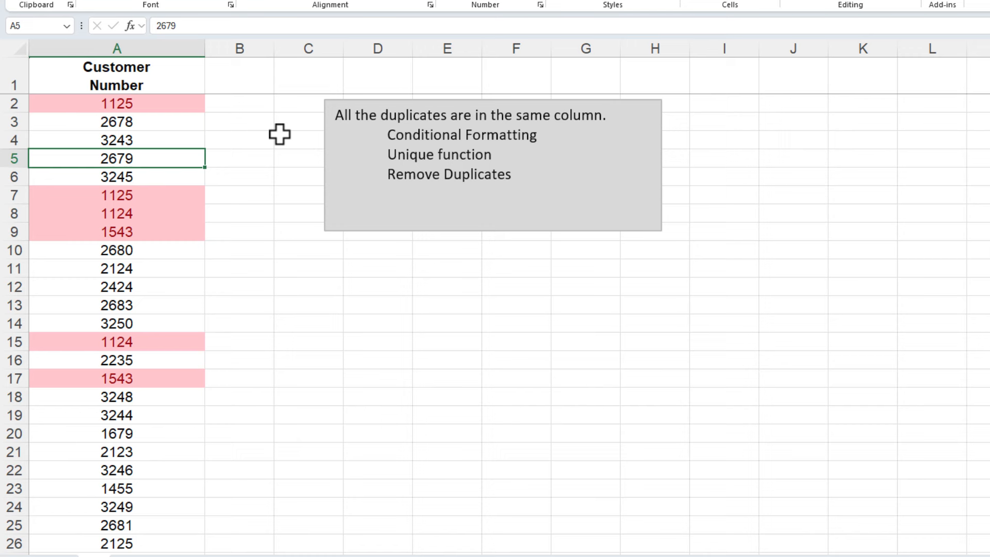
pyautogui.moveTo(261, 108)
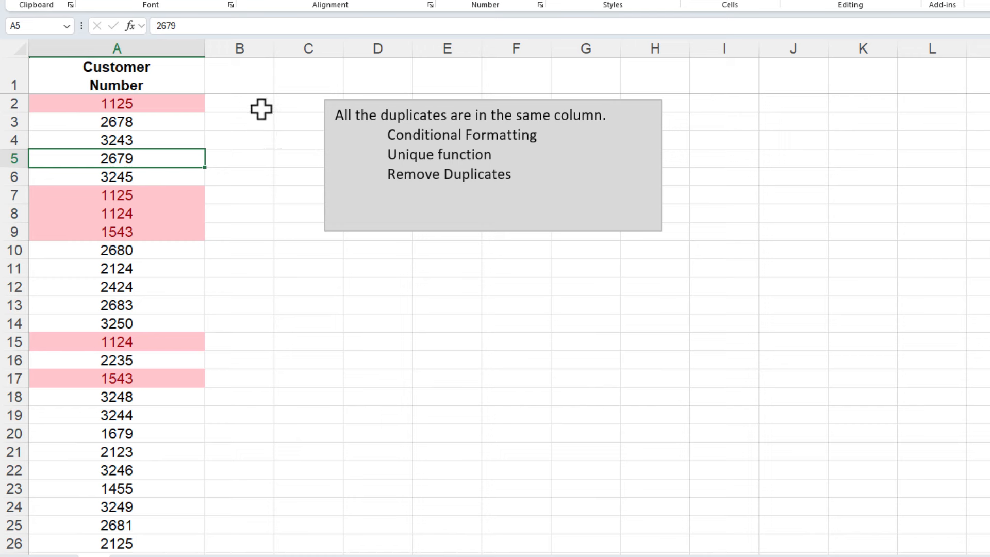
# Enter a UNIQUE formula in B2 over the customer numbers starting at A2.
pyautogui.click(239, 104)
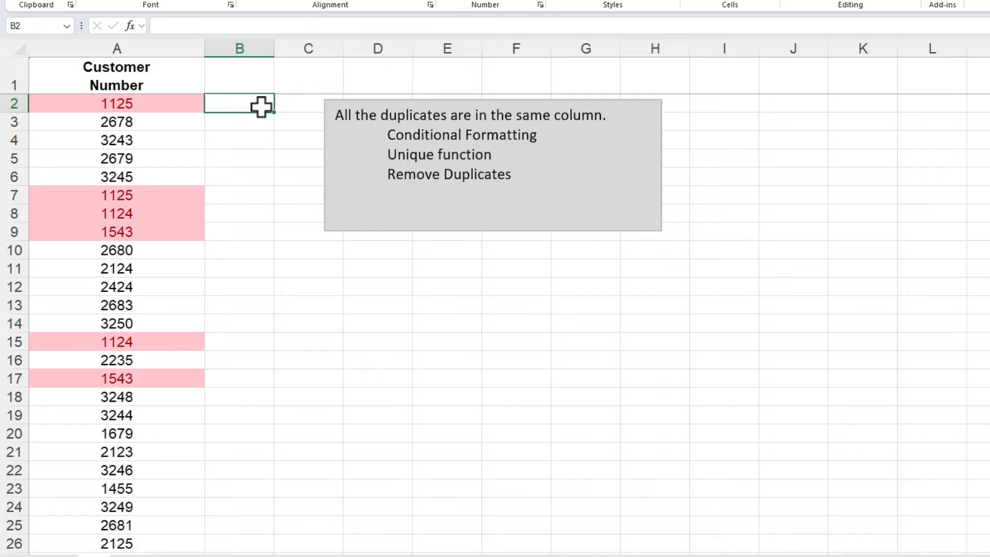
pyautogui.write('=uni')
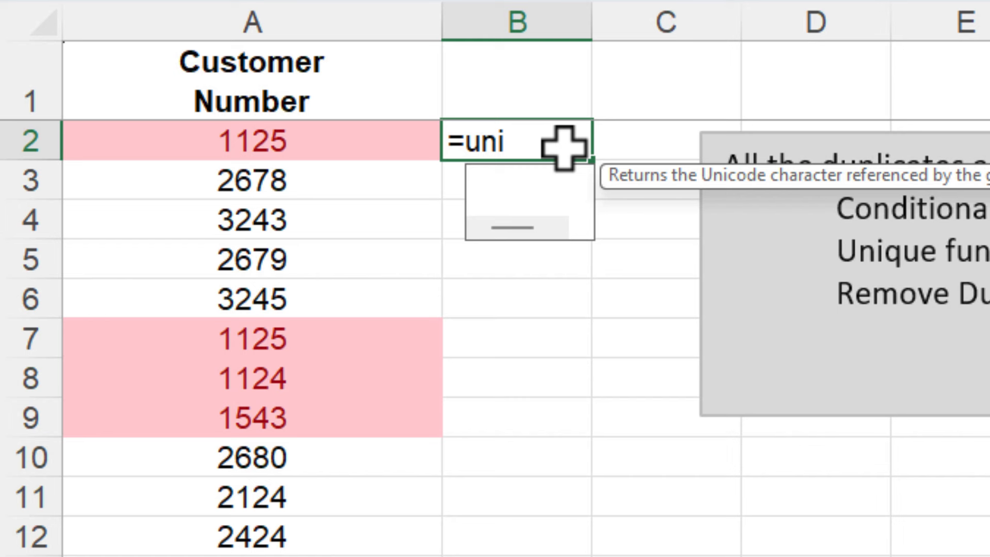
pyautogui.write('q')
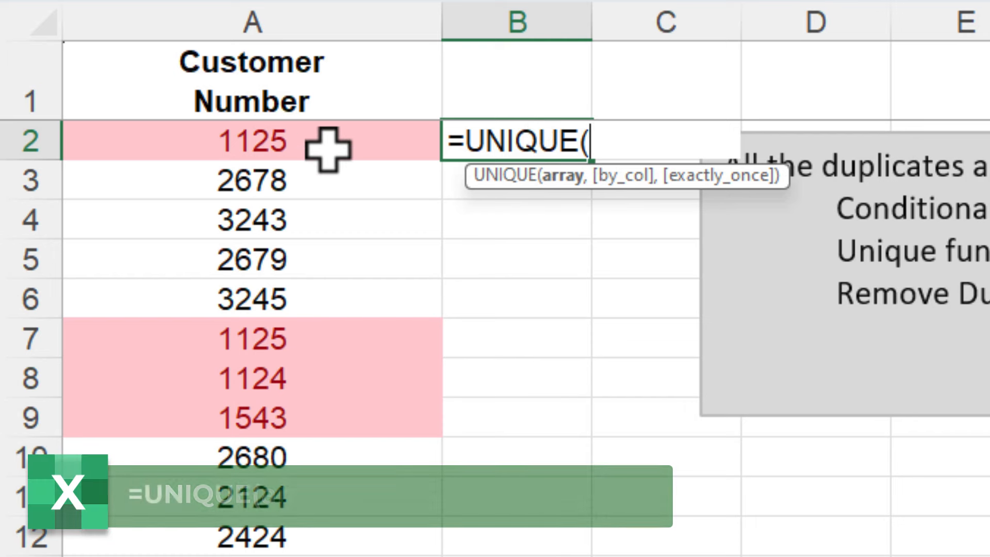
pyautogui.click(252, 140)
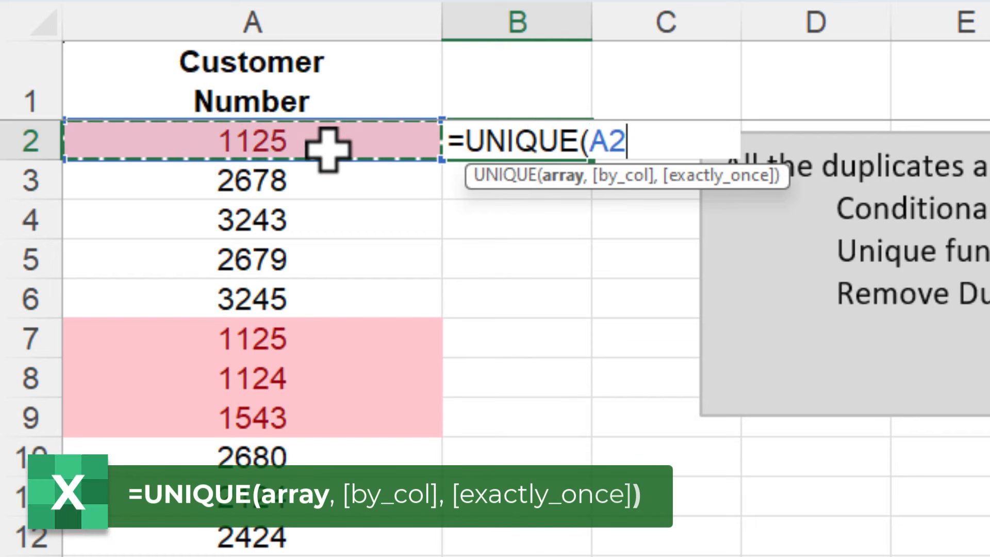
pyautogui.scroll(-3)
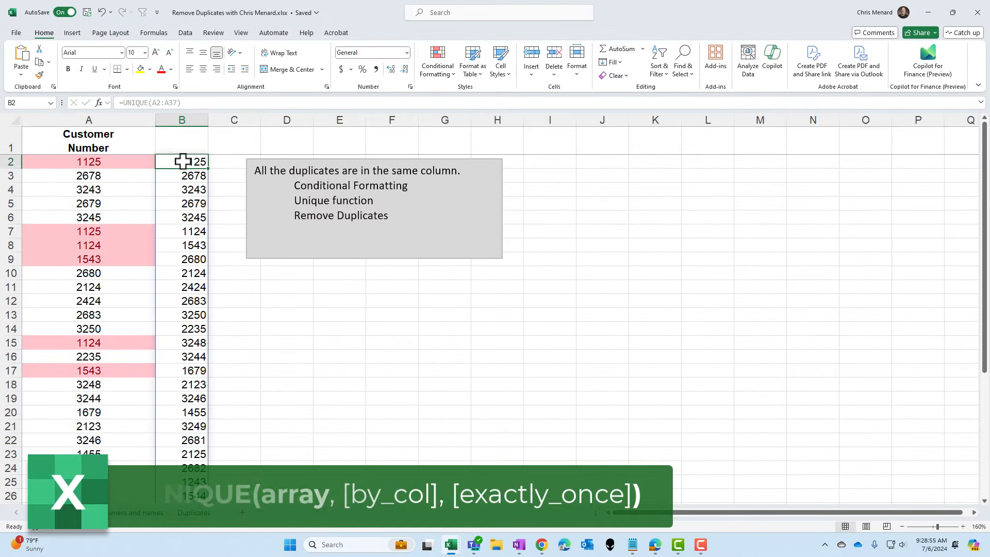
pyautogui.scroll(-3)
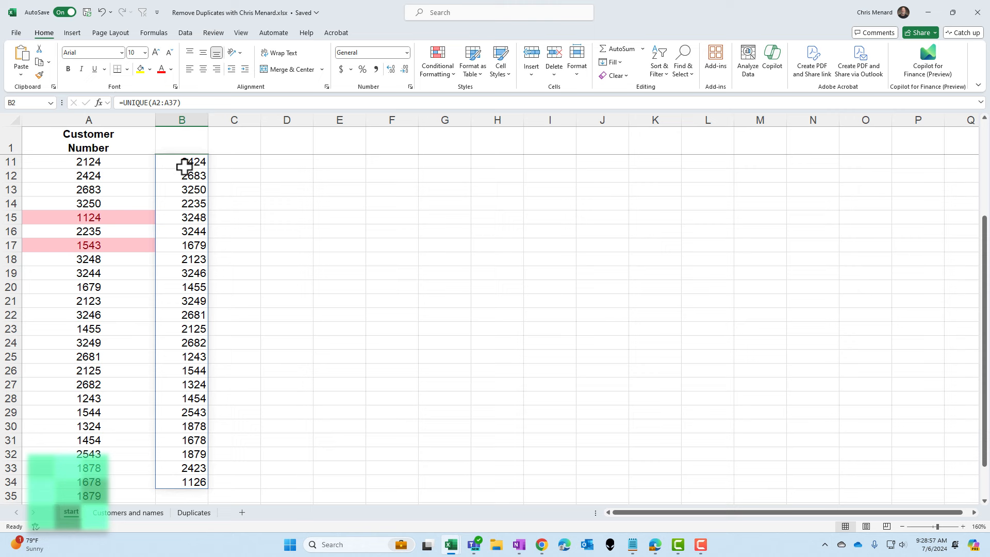
pyautogui.scroll(-3)
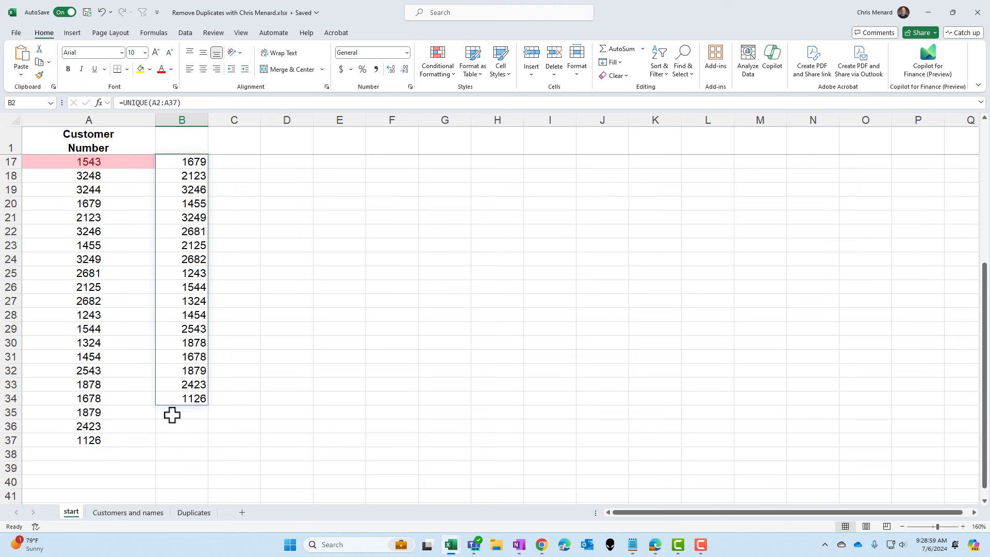
pyautogui.moveTo(193, 392)
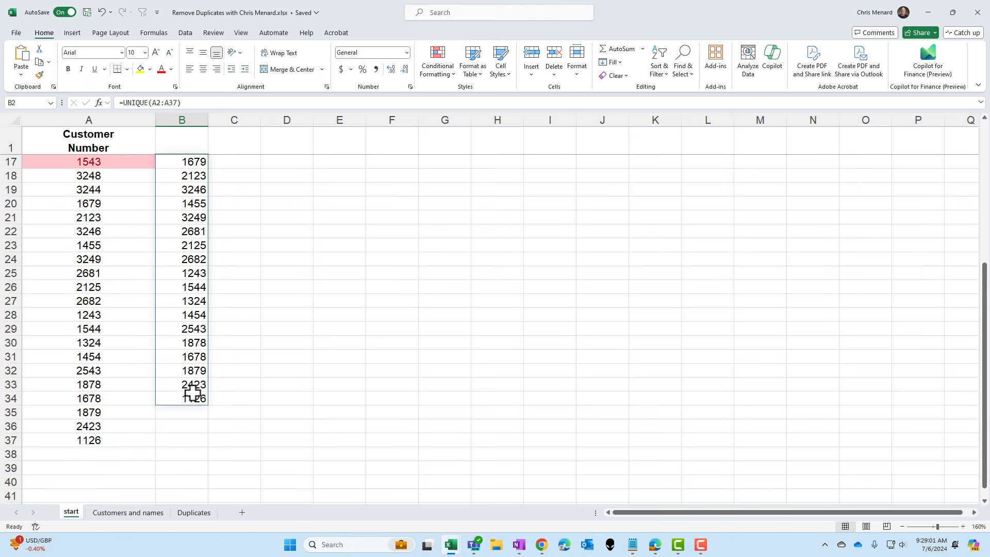
pyautogui.scroll(3)
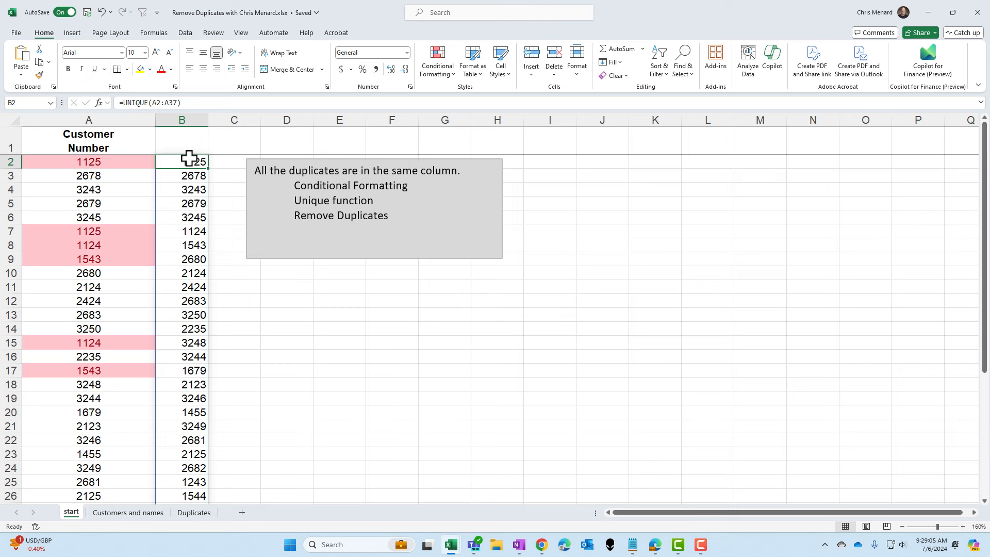
# Clear the UNIQUE formula from column B and switch to the Data tools.
pyautogui.press('Delete')
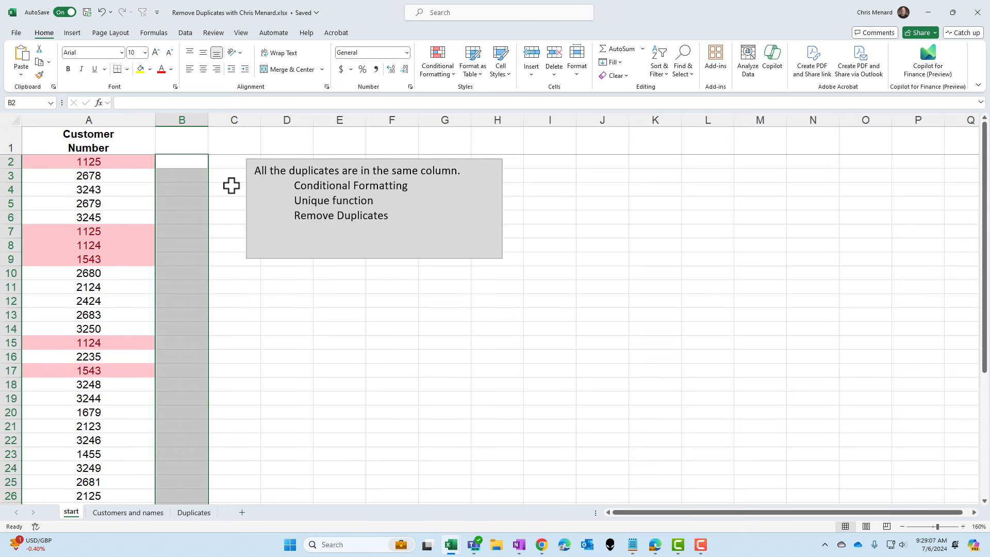
pyautogui.moveTo(121, 176)
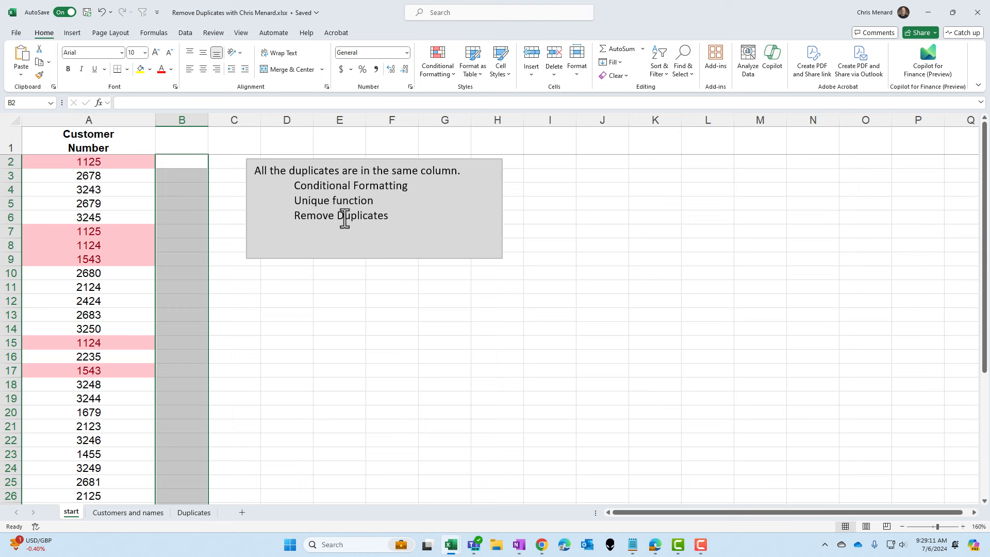
pyautogui.click(88, 162)
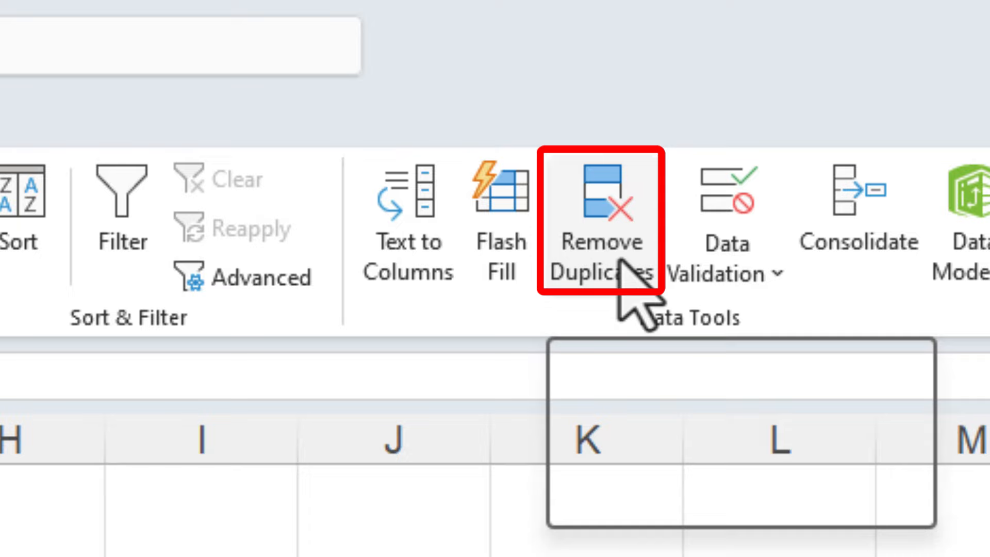
# Run Remove Duplicates on the Customer Number column.
pyautogui.click(600, 227)
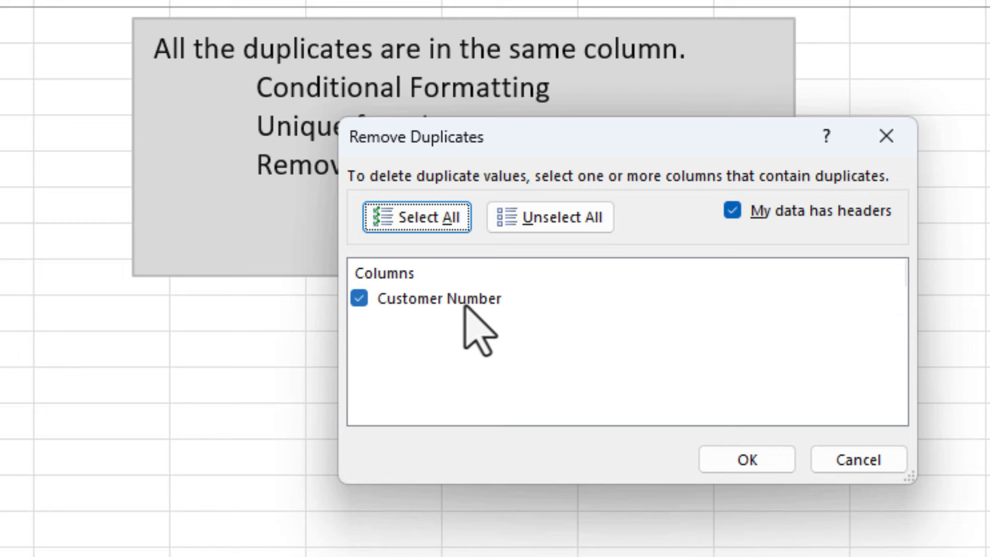
pyautogui.moveTo(482, 338)
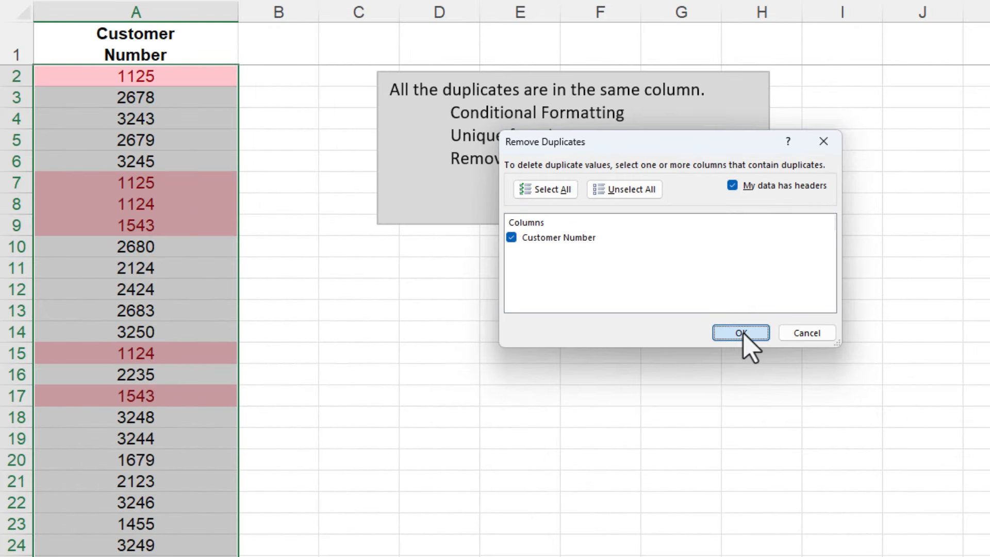
pyautogui.click(740, 333)
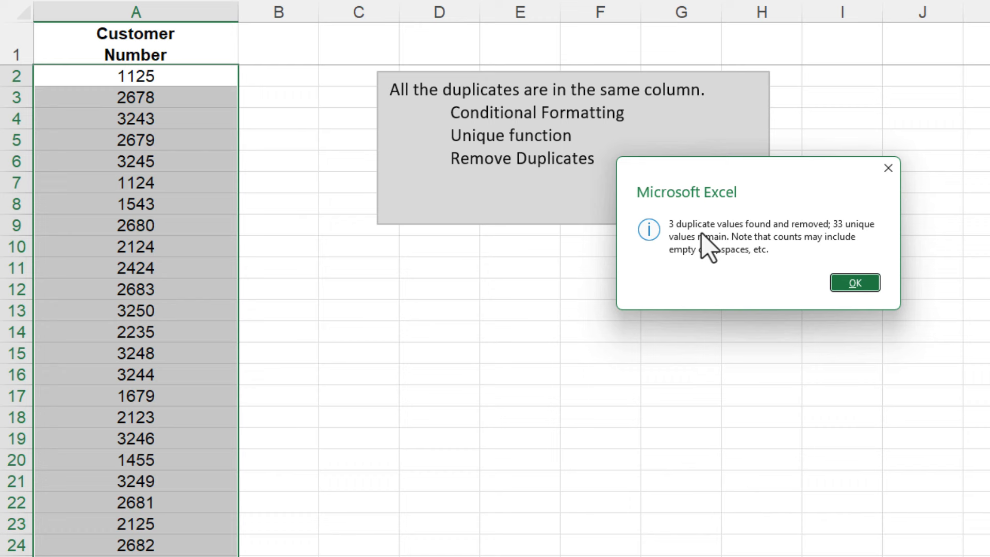
pyautogui.moveTo(827, 247)
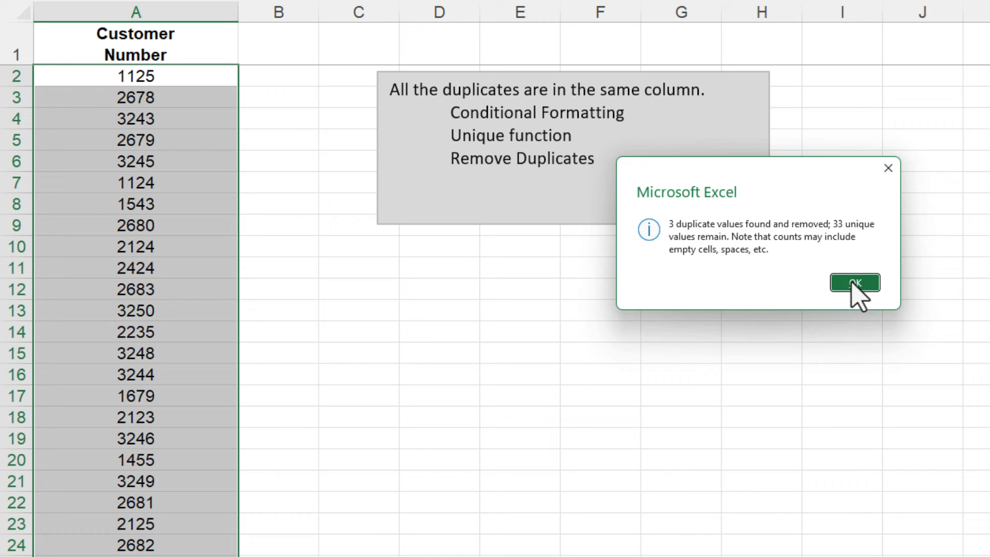
# Dismiss the summary reporting the removed duplicates.
pyautogui.click(854, 282)
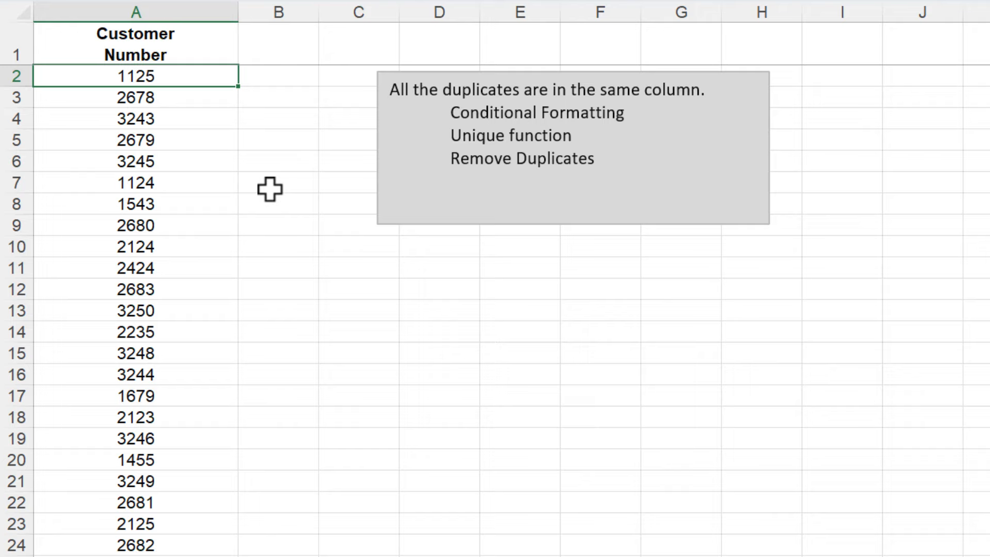
pyautogui.moveTo(257, 471)
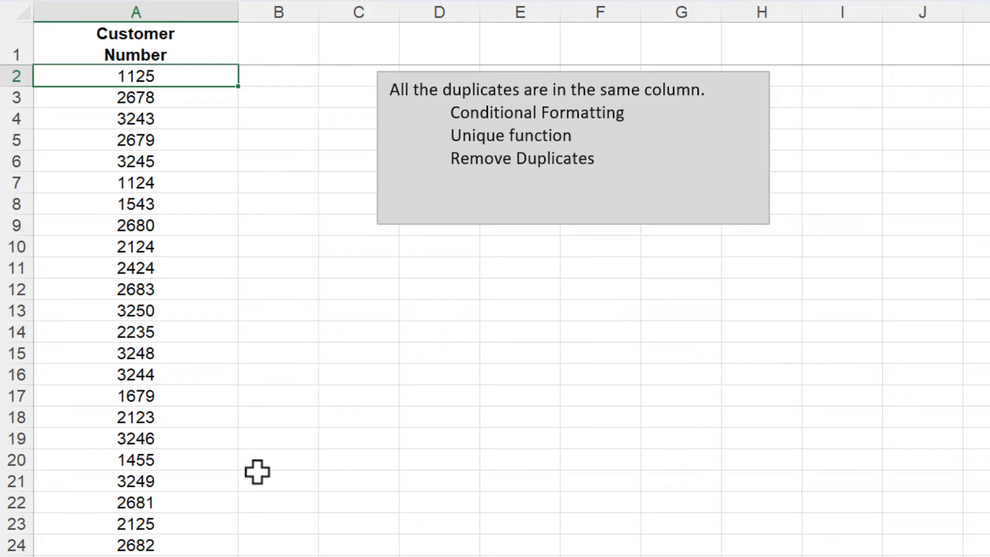
# Switch to the Customers and names sheet and scroll to the top.
pyautogui.click(195, 488)
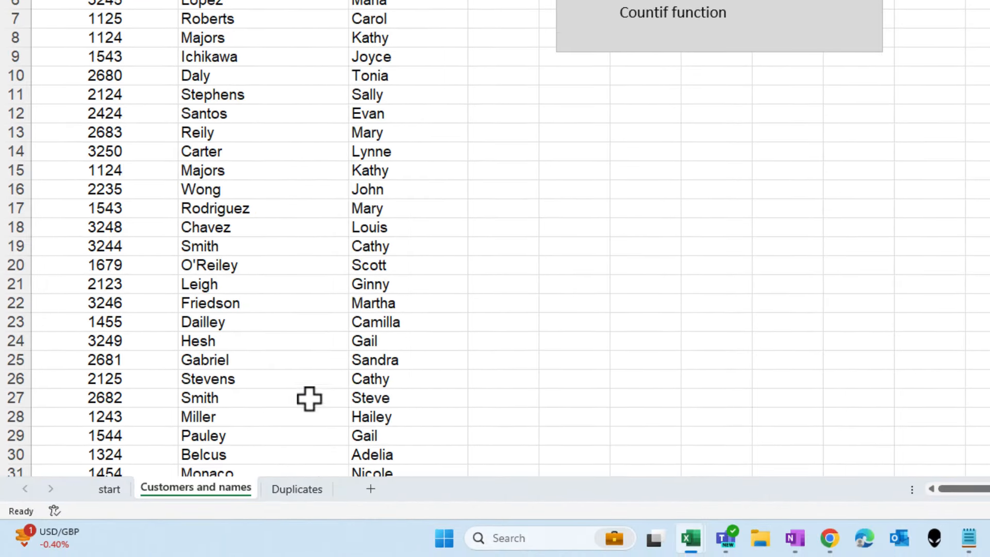
pyautogui.scroll(3)
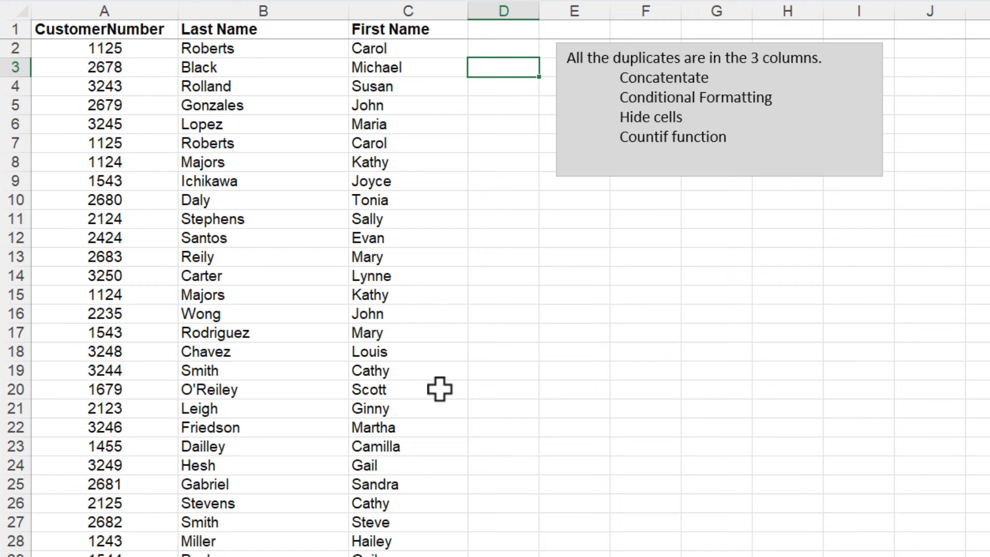
pyautogui.moveTo(133, 72)
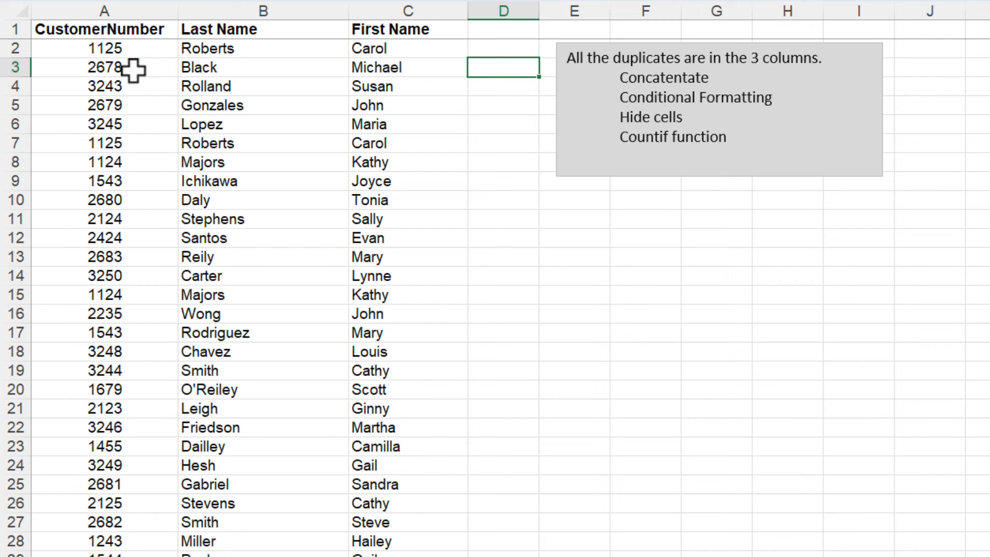
pyautogui.moveTo(195, 56)
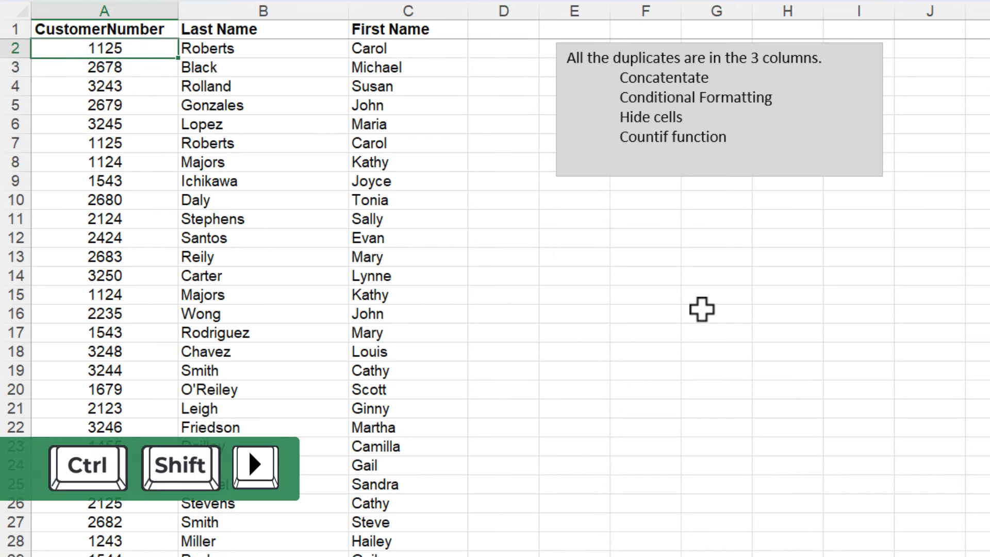
pyautogui.press('ctrl+shift+down')
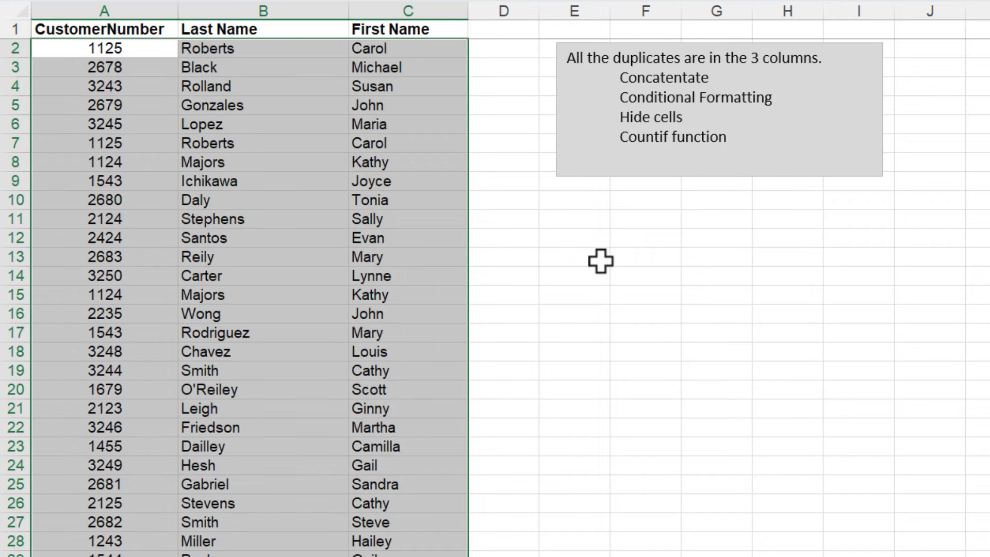
pyautogui.click(284, 32)
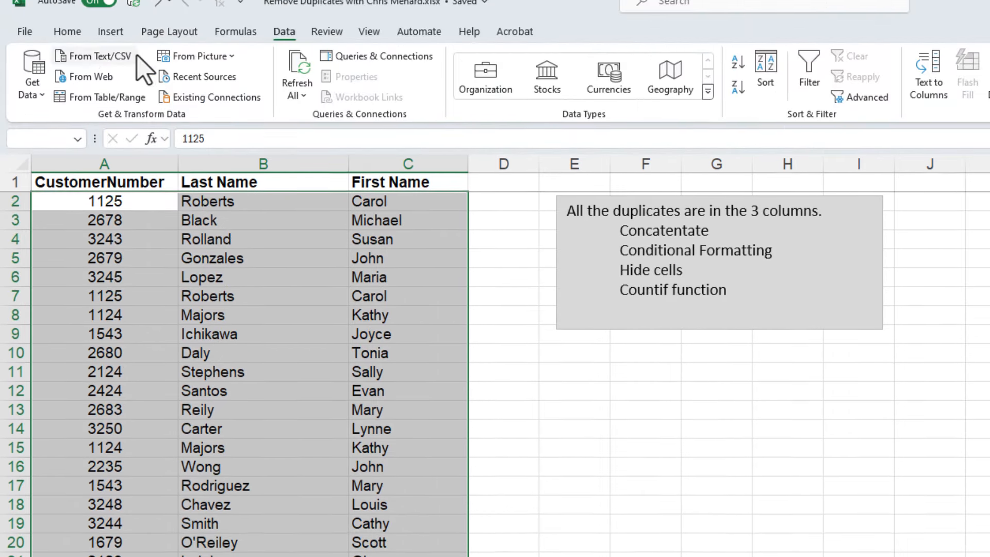
pyautogui.click(67, 32)
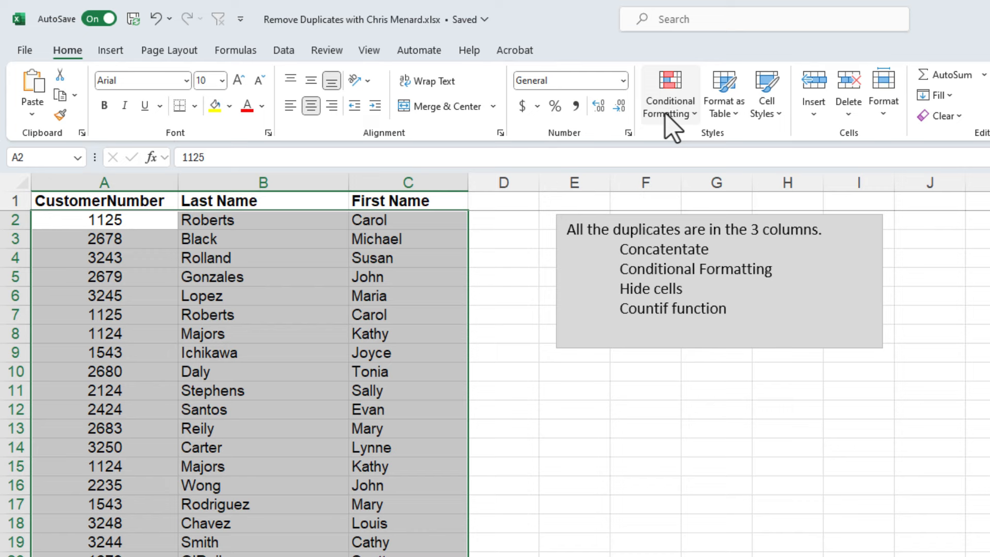
pyautogui.click(669, 94)
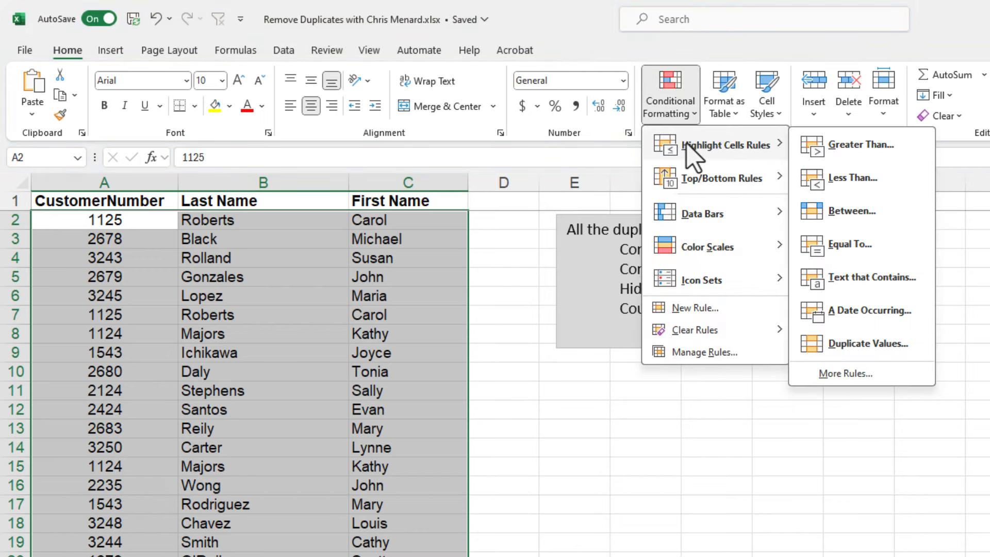
pyautogui.click(868, 342)
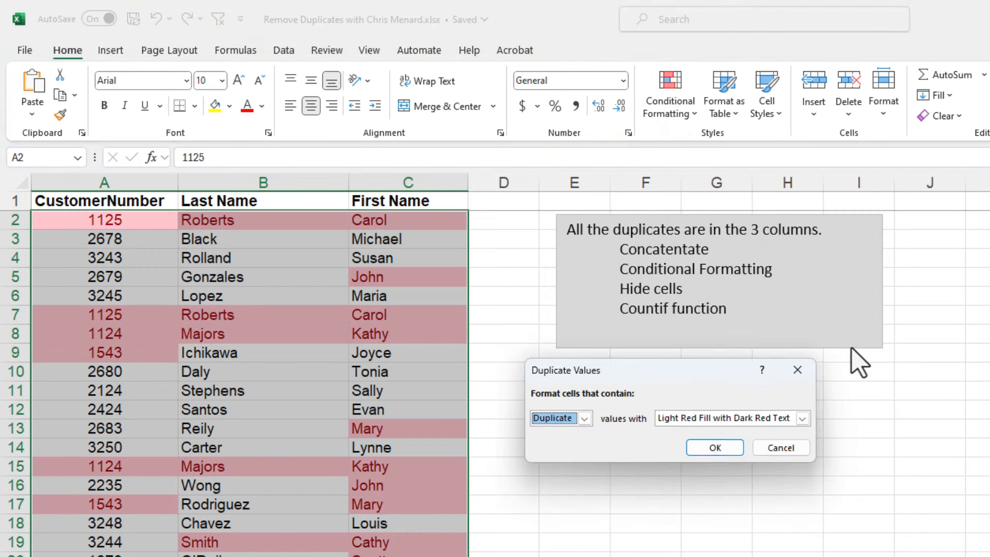
pyautogui.click(714, 447)
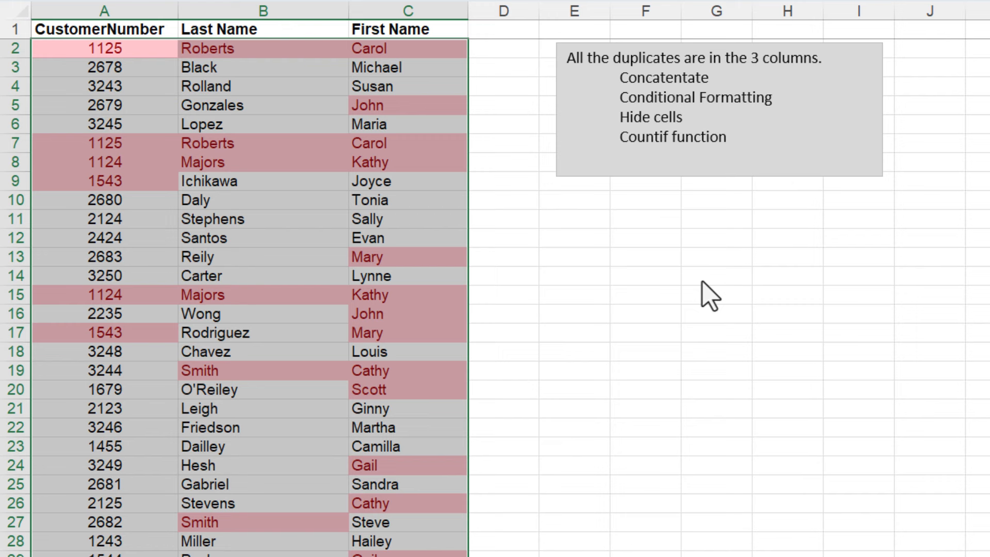
pyautogui.moveTo(416, 107)
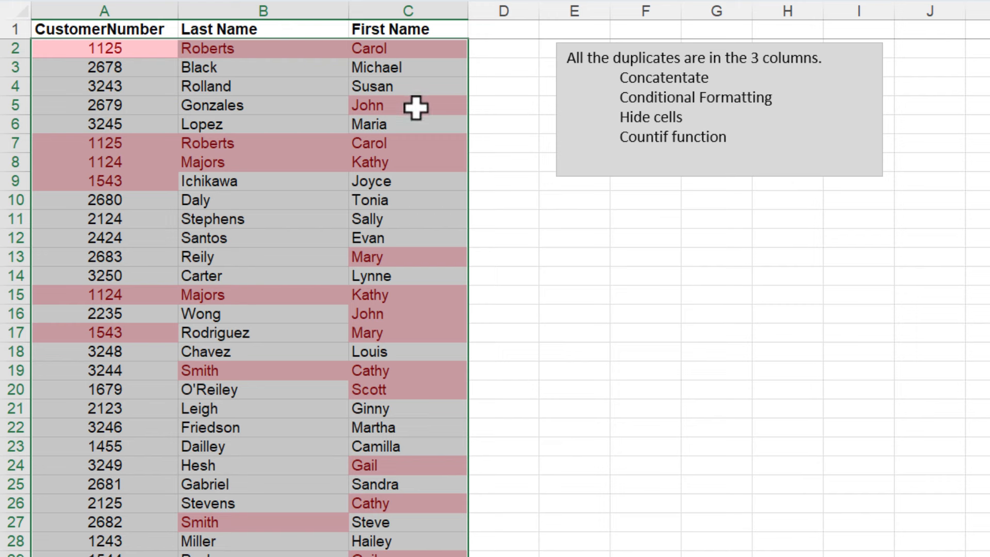
pyautogui.moveTo(405, 151)
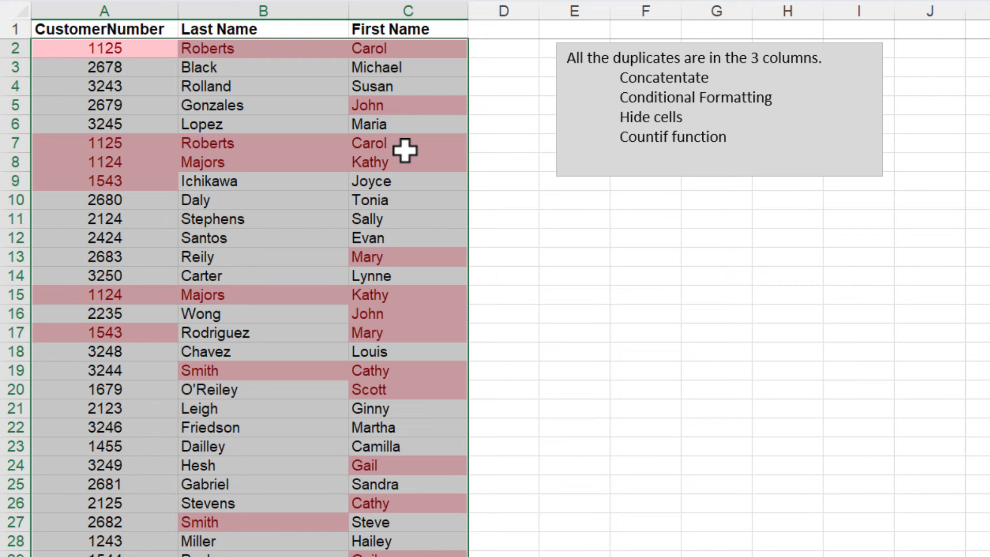
pyautogui.moveTo(378, 324)
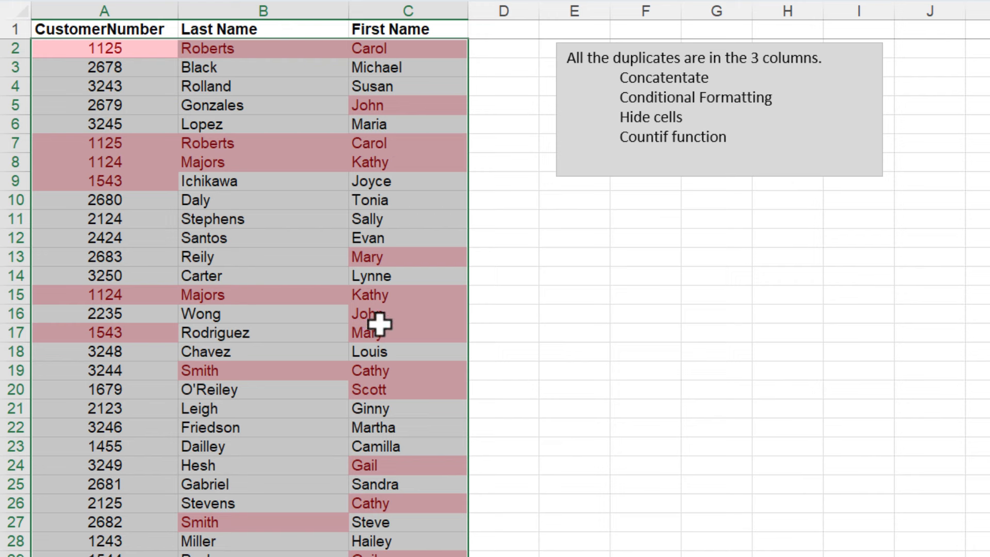
pyautogui.moveTo(456, 232)
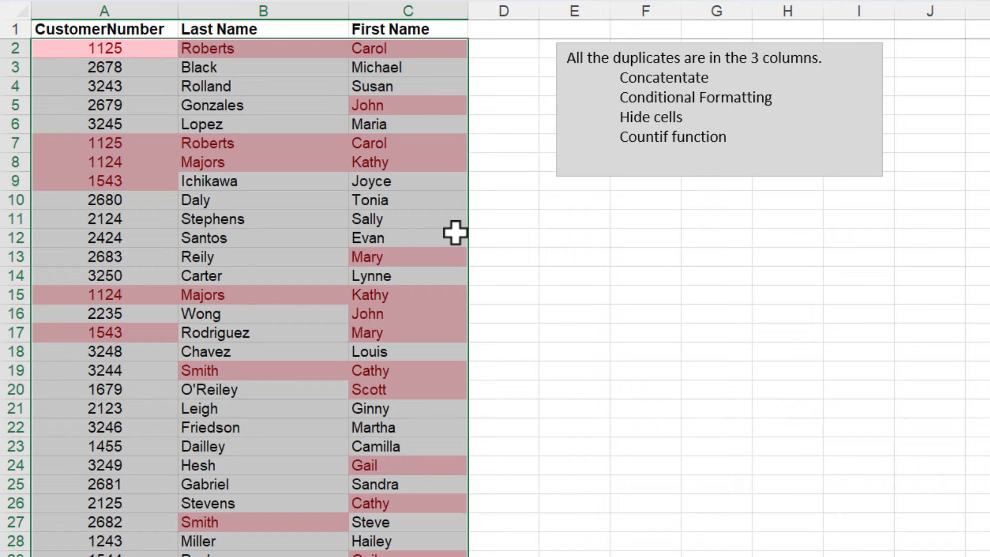
pyautogui.click(429, 10)
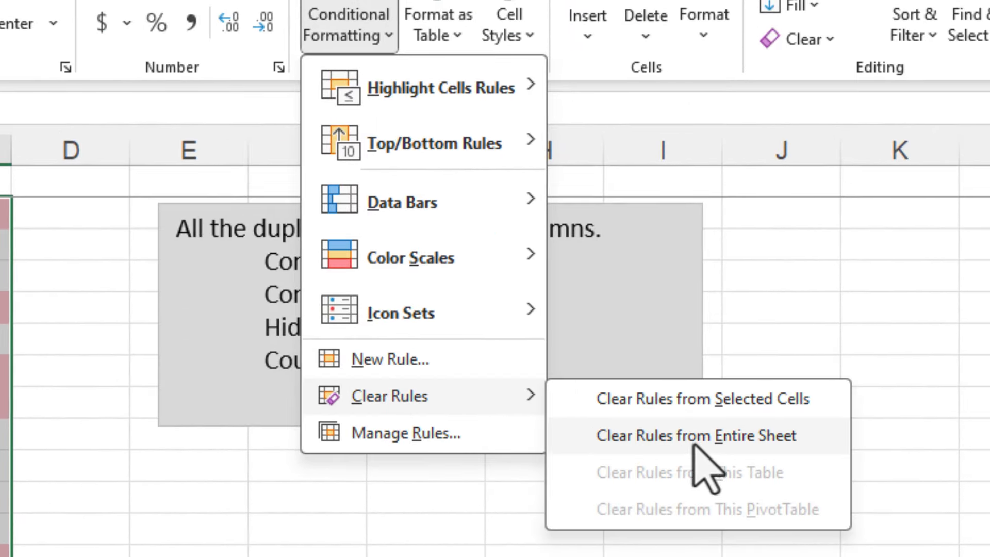
pyautogui.click(696, 435)
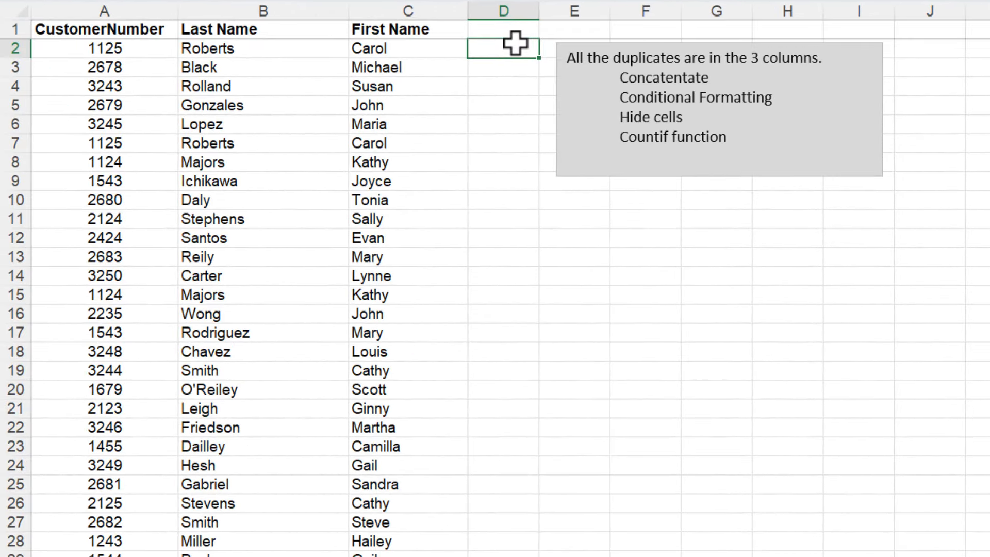
# Add a Helper 1 column with =CONCAT(A2:C2) joining number, last and first name.
pyautogui.write('Helper 1')
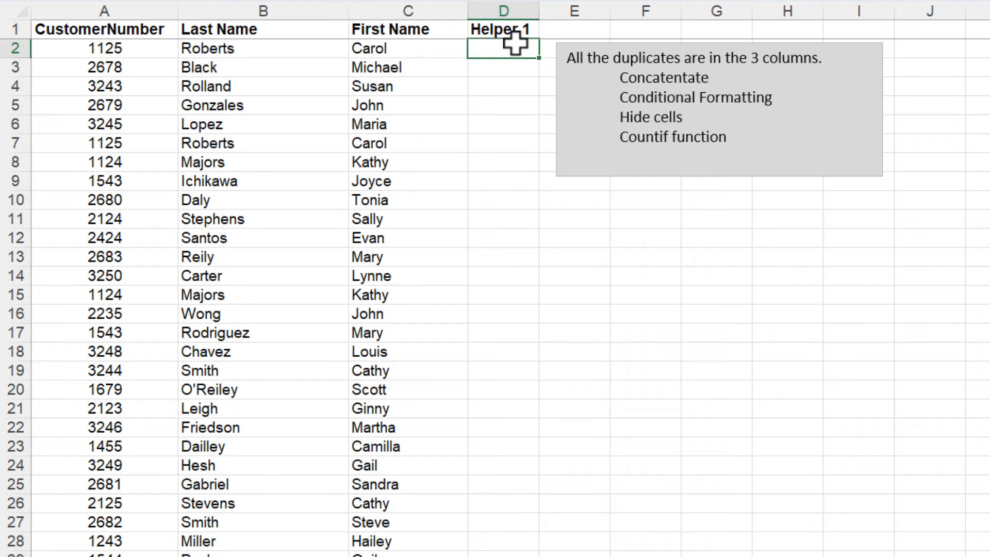
pyautogui.write('=')
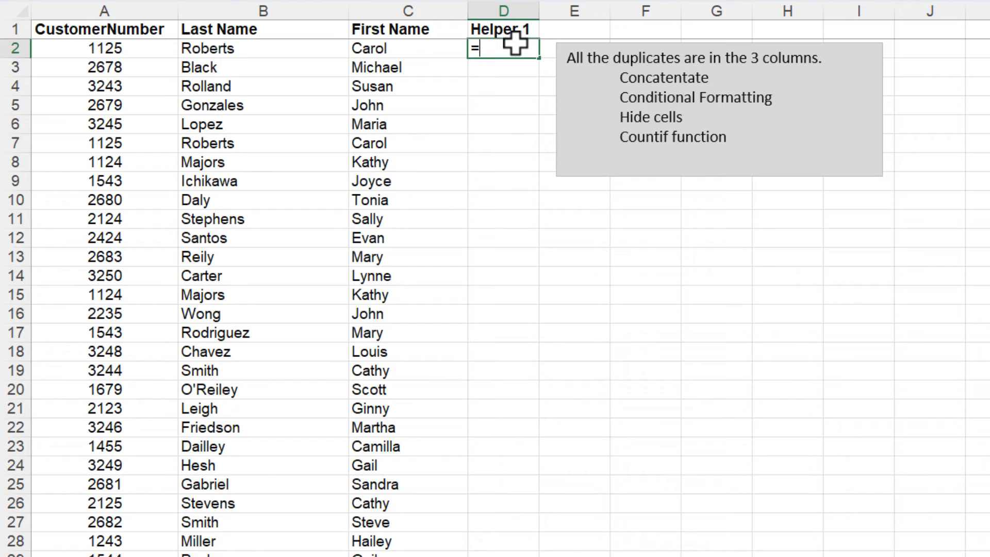
pyautogui.write('con')
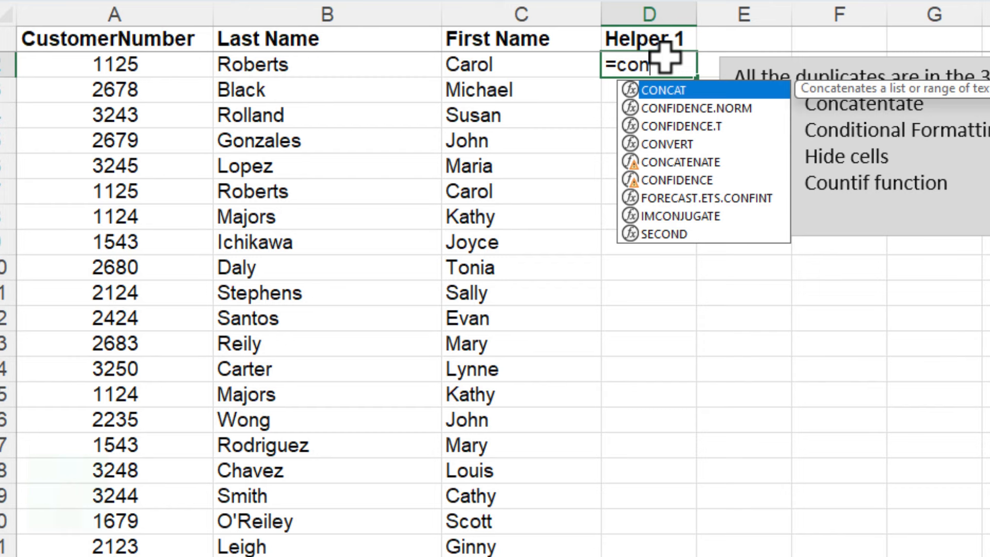
pyautogui.write('c')
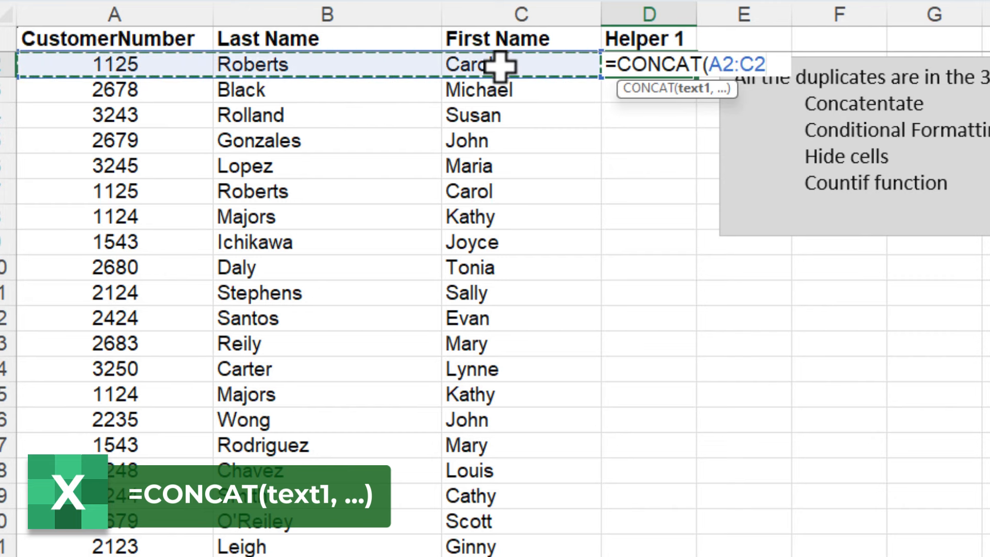
pyautogui.press('Return')
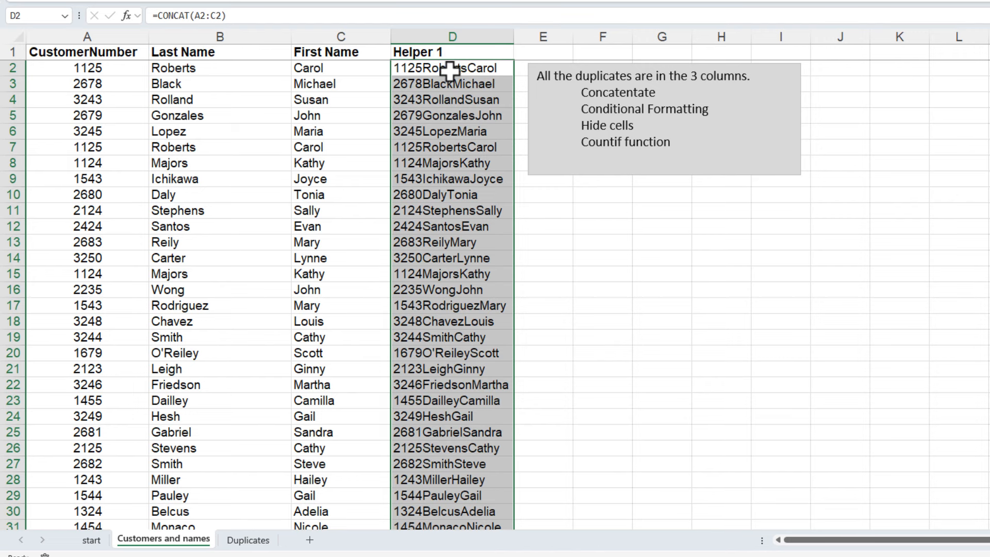
# Highlight duplicate Helper 1 entries with the default light red Duplicate Values rule.
pyautogui.scroll(-3)
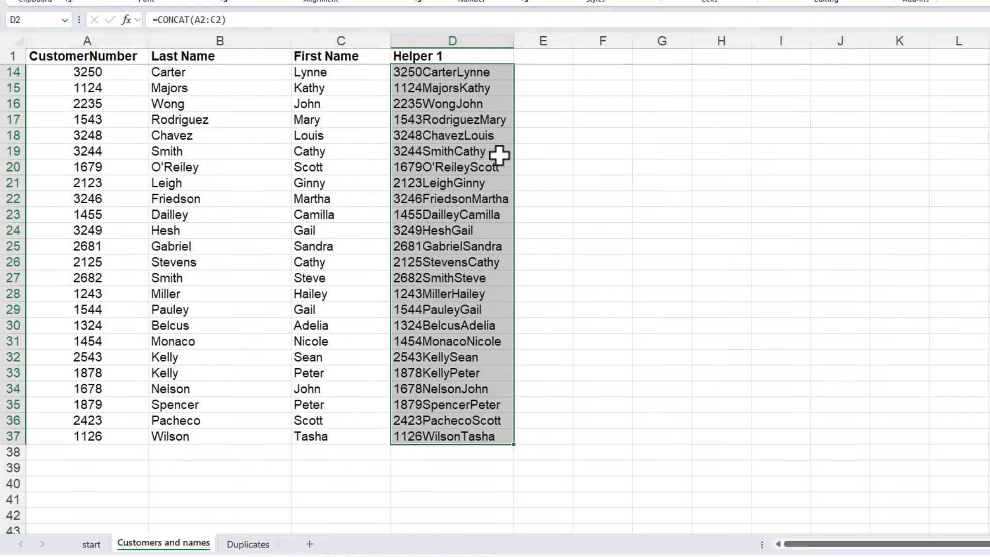
pyautogui.click(558, 77)
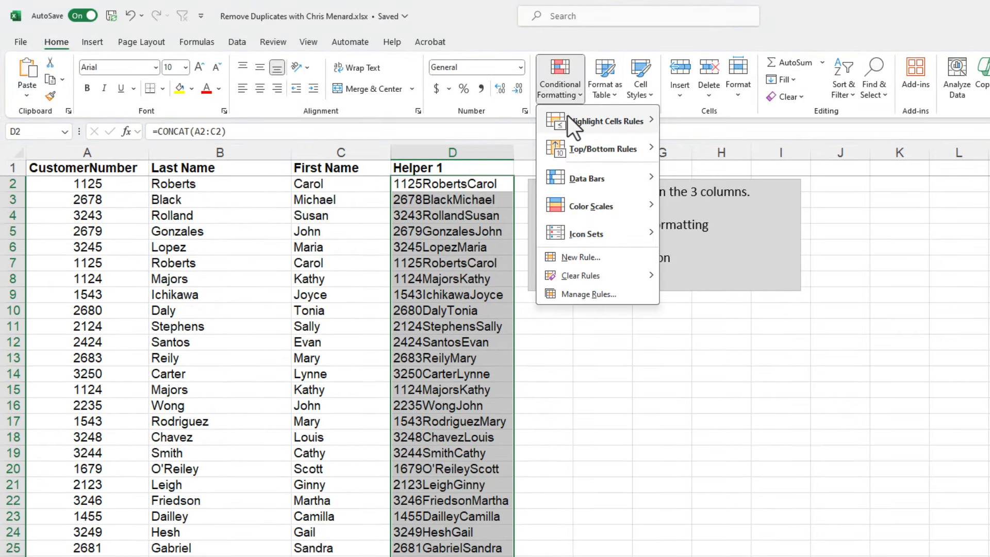
pyautogui.click(609, 120)
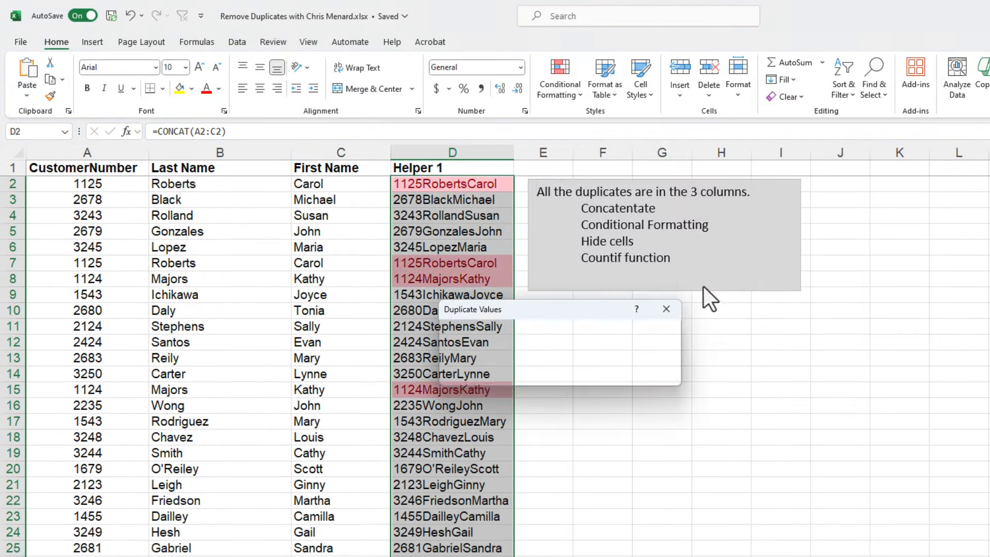
pyautogui.click(665, 310)
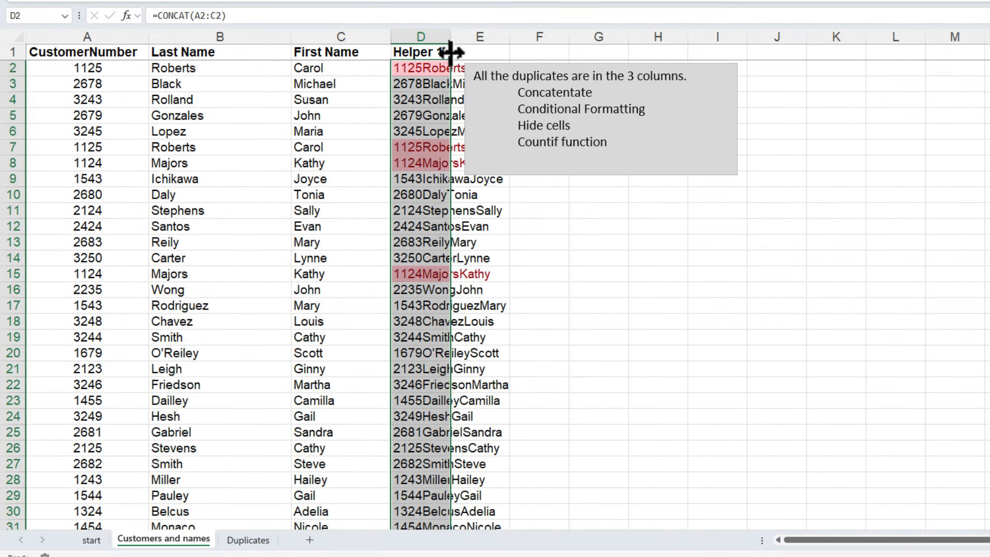
pyautogui.moveTo(420, 115)
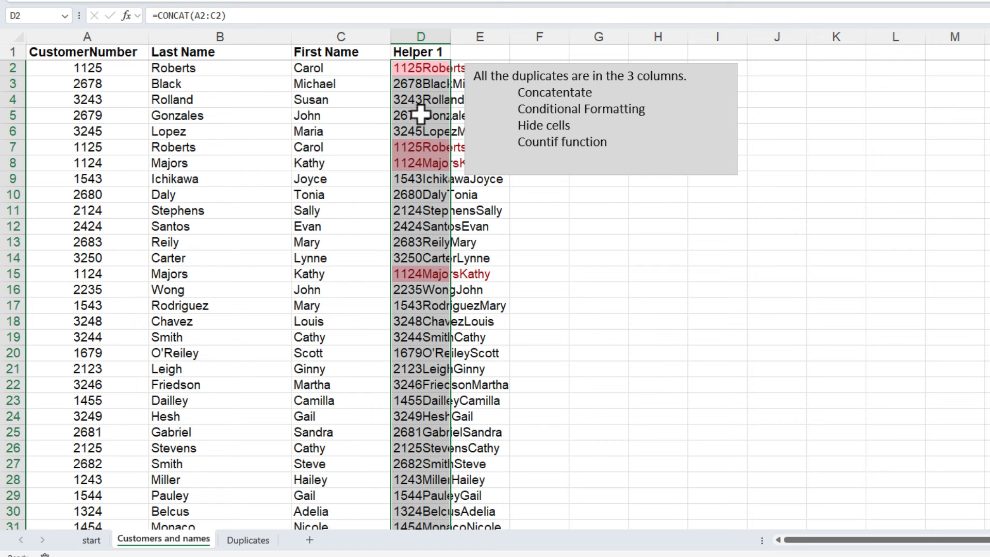
pyautogui.moveTo(422, 71)
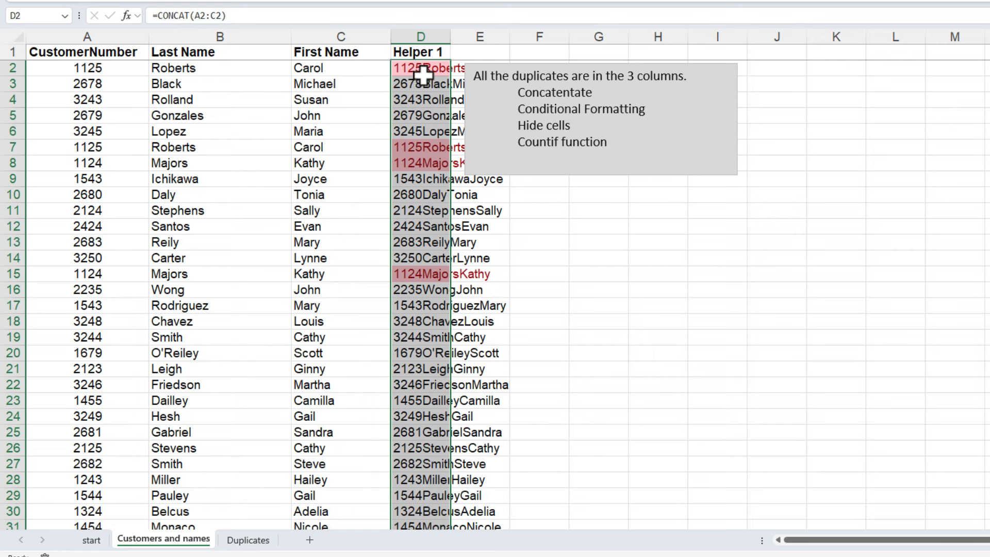
pyautogui.moveTo(423, 82)
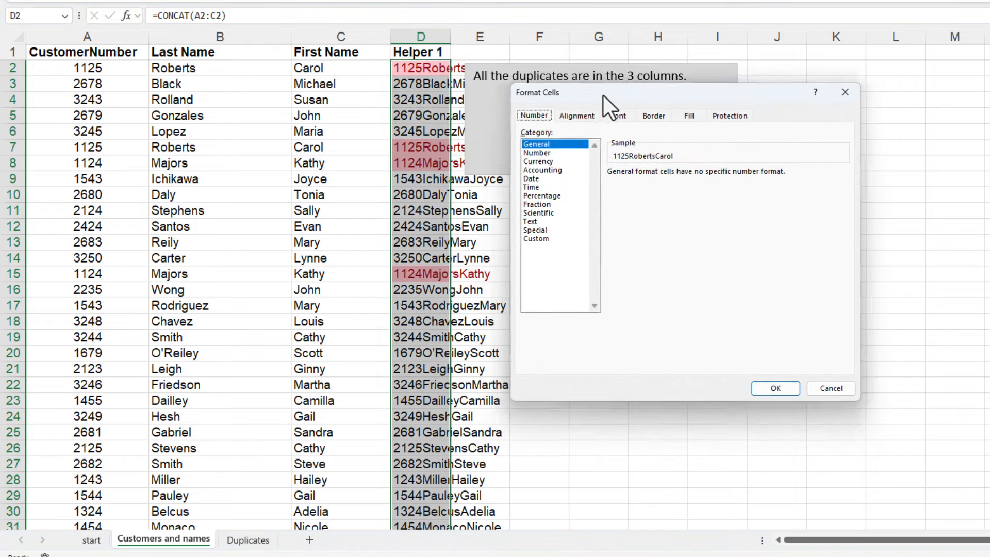
# Apply a custom ;;; number format so Helper 1 values become invisible.
pyautogui.click(535, 239)
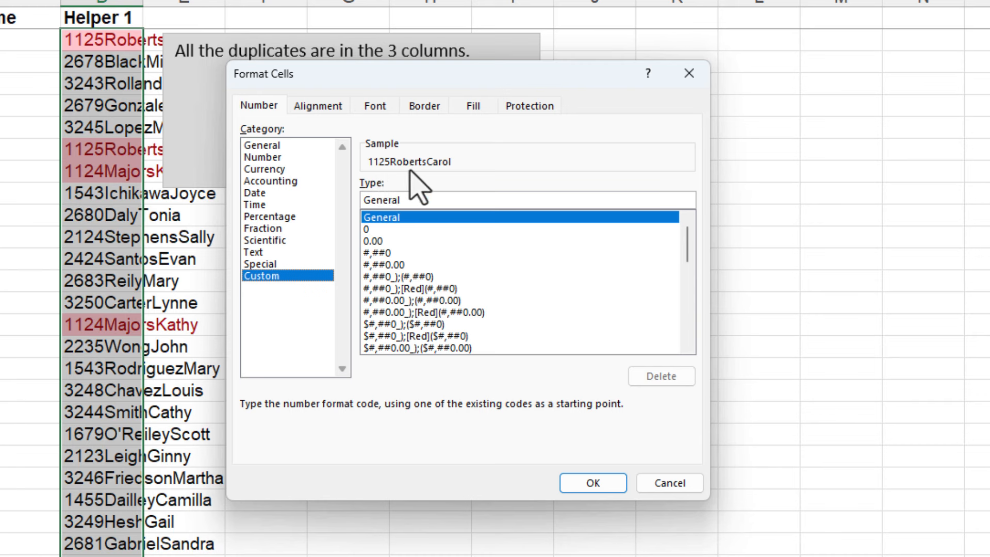
pyautogui.click(372, 200)
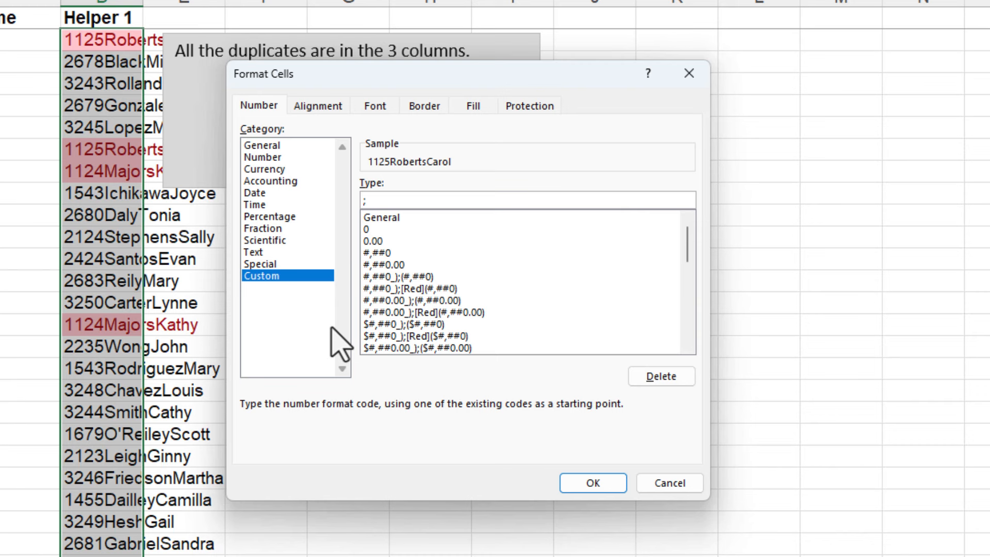
pyautogui.write(';')
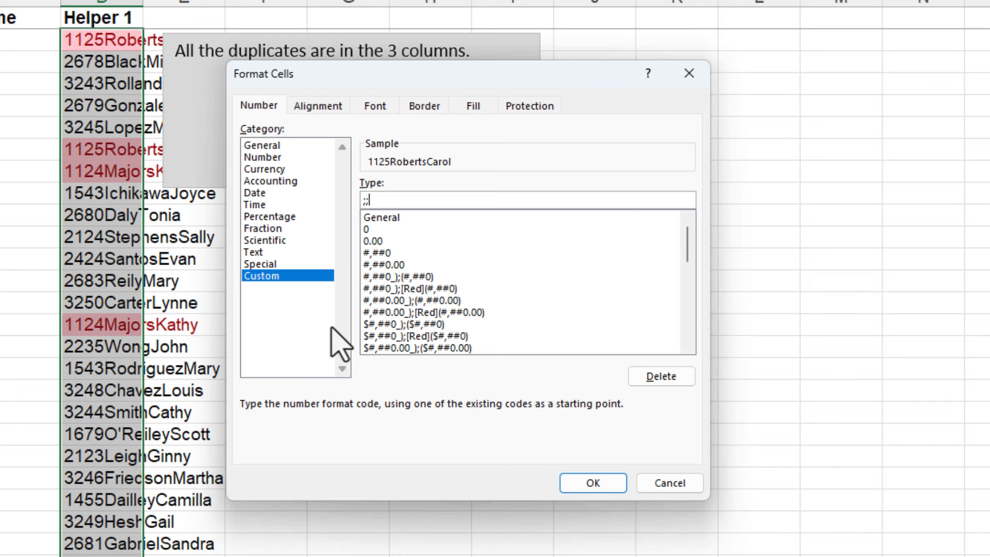
pyautogui.write(';')
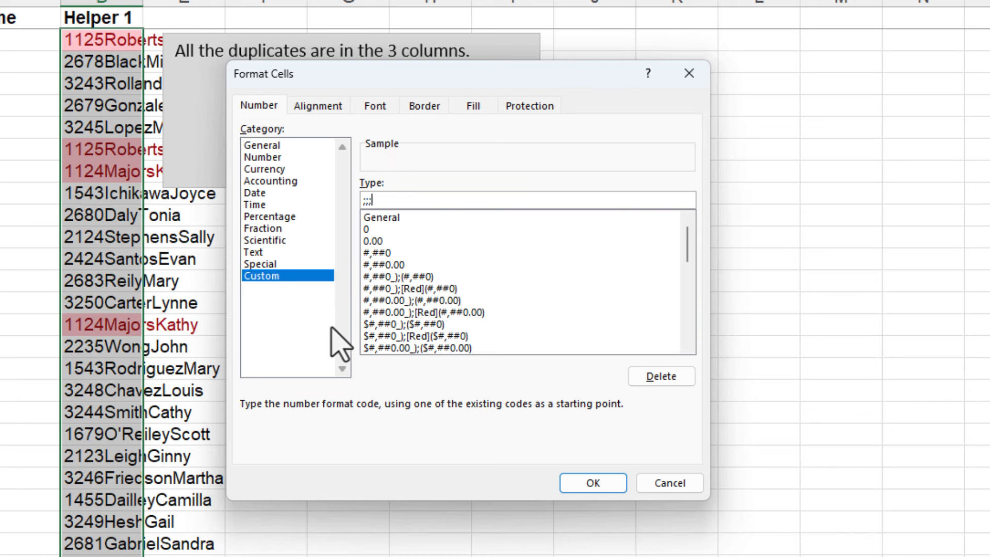
pyautogui.moveTo(410, 176)
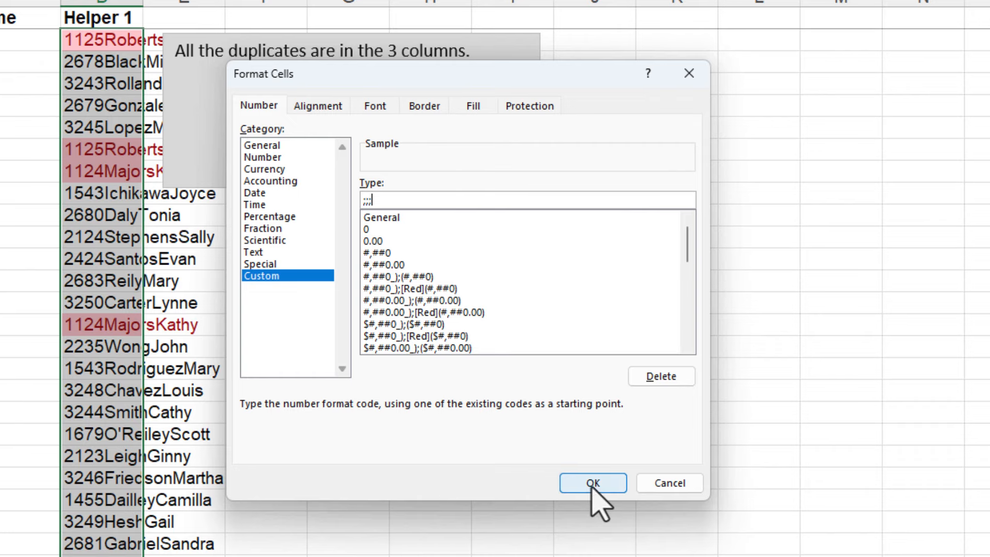
pyautogui.click(592, 482)
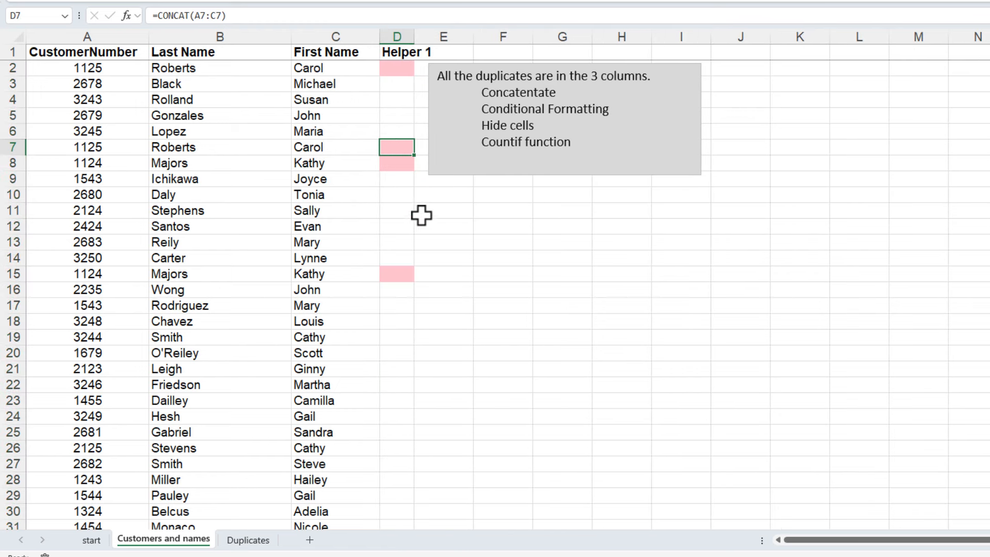
pyautogui.moveTo(427, 221)
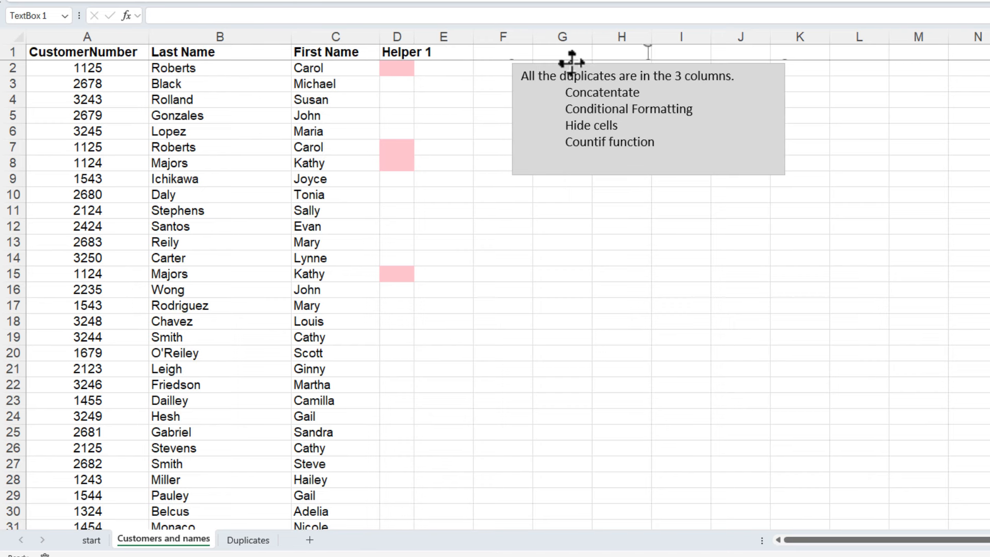
# Move the notes box right so it starts around column F, clearing column E.
pyautogui.click(443, 68)
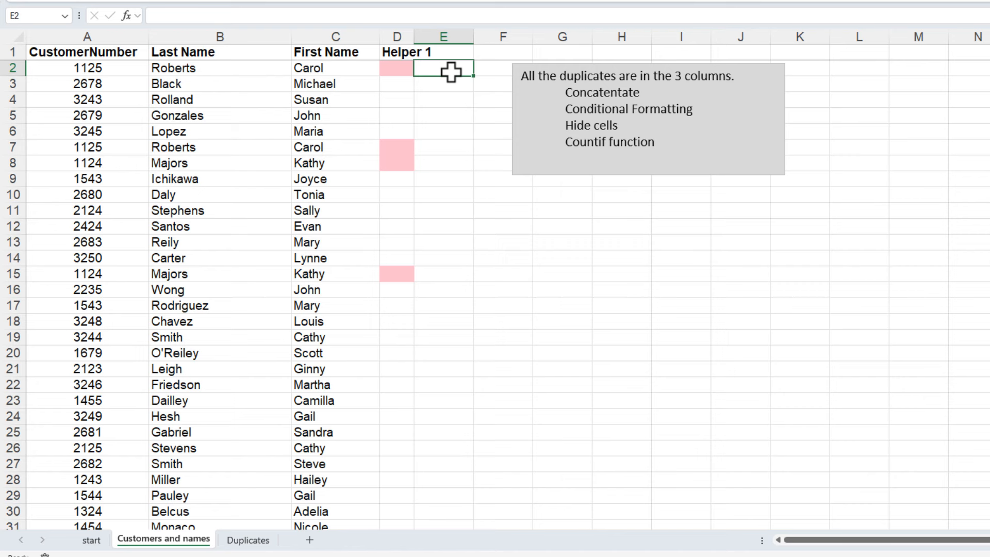
# Enter =COUNTIF($D$2:$D$37,D2) in E2 under a Helper 2 header, returning 2.
pyautogui.click(396, 52)
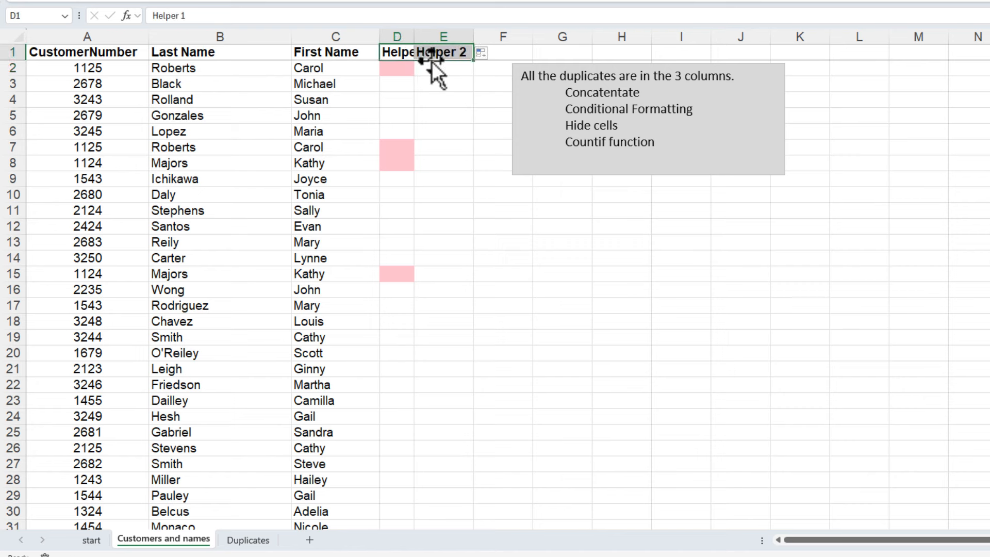
pyautogui.write('=')
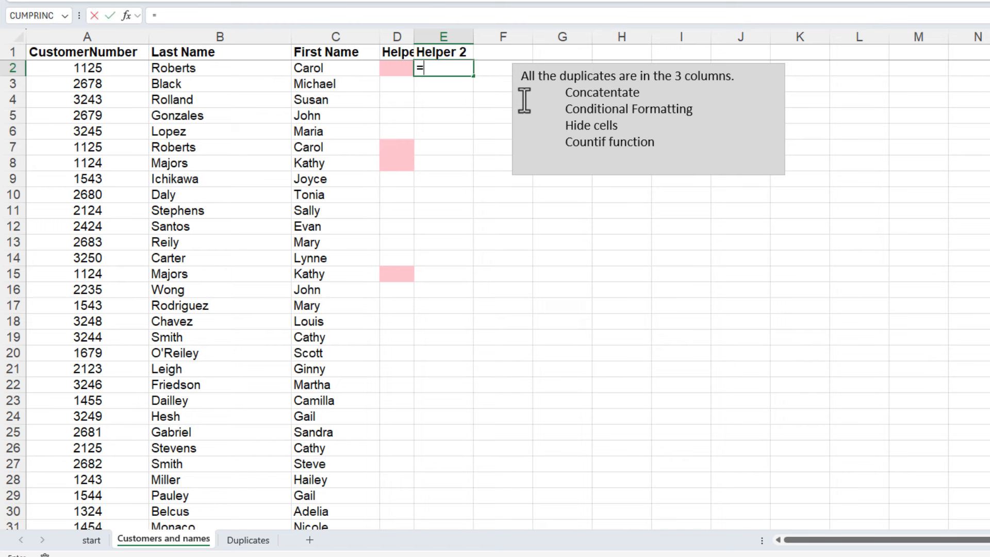
pyautogui.write('coun')
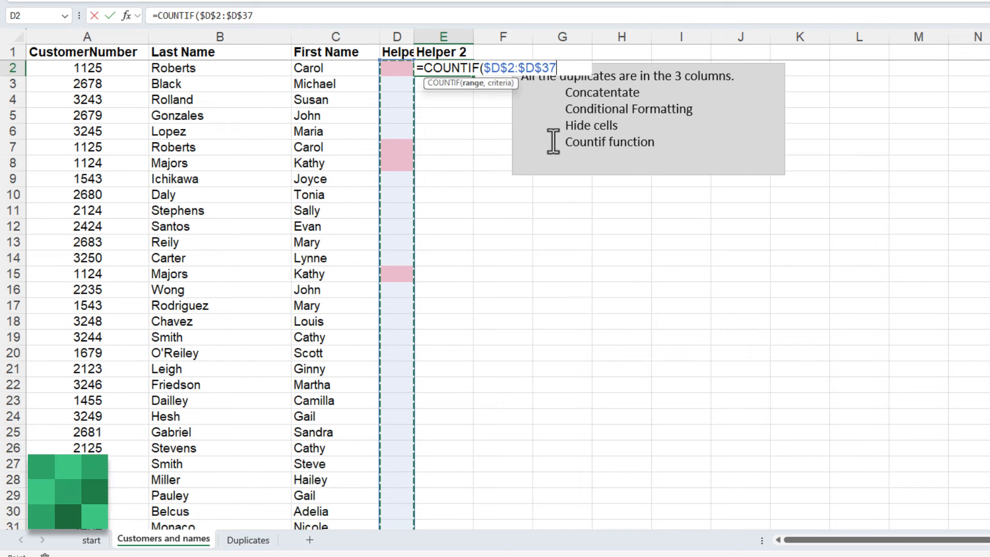
pyautogui.write(',')
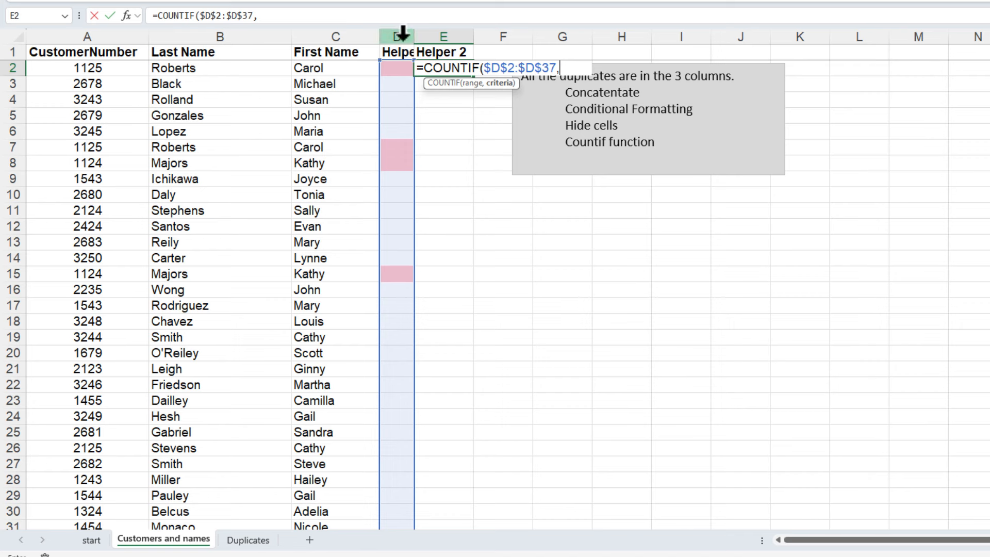
pyautogui.click(396, 68)
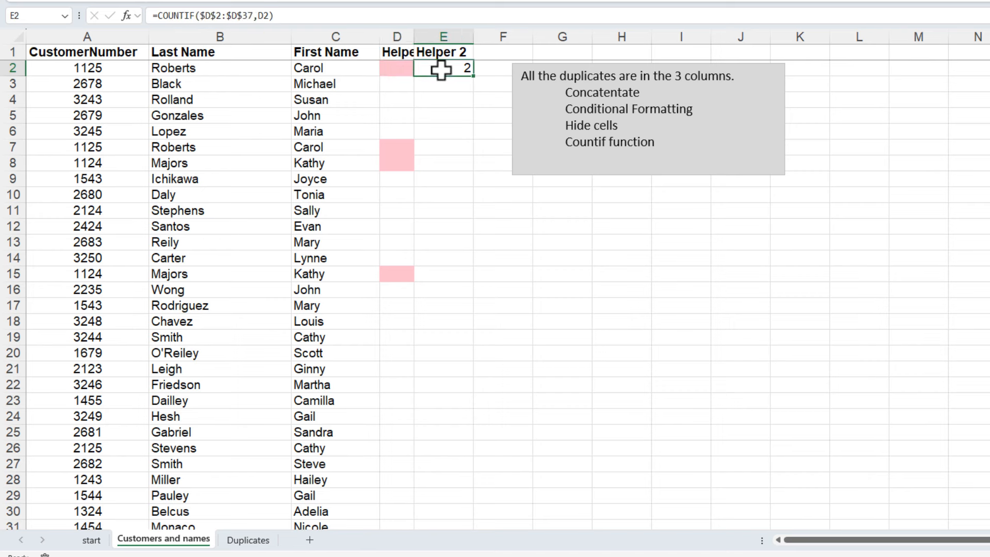
pyautogui.moveTo(389, 69)
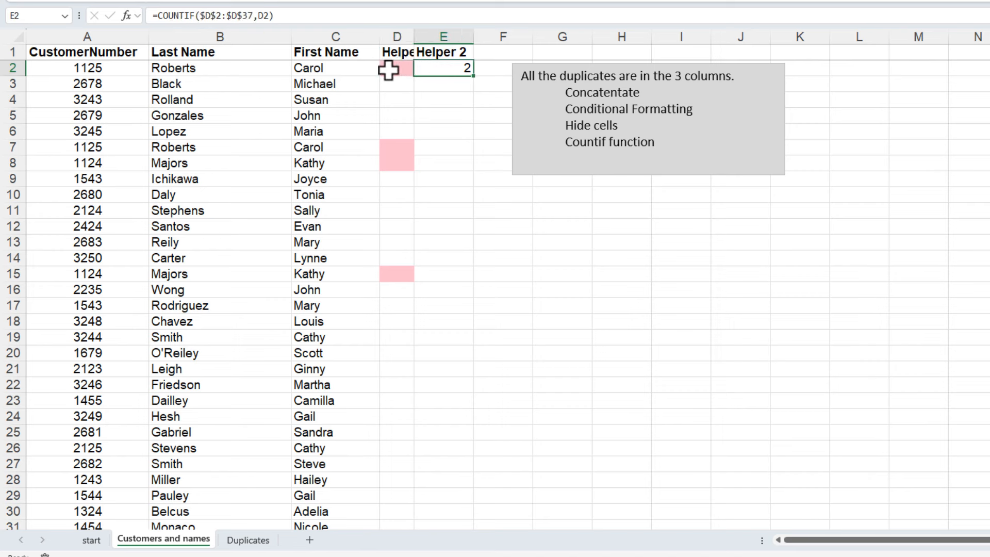
pyautogui.moveTo(474, 80)
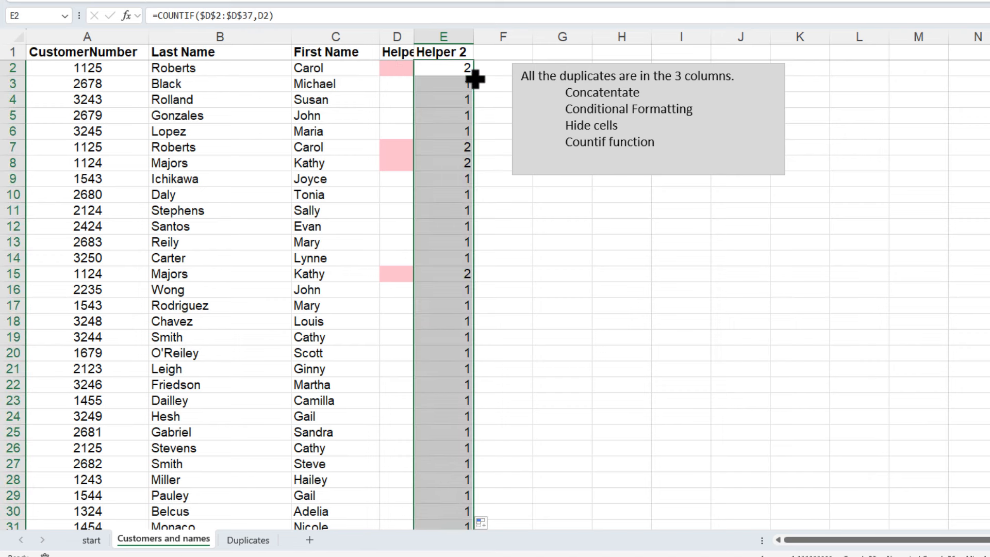
# Scroll through rows 2–37 to check the filled Helper 2 counts.
pyautogui.scroll(-3)
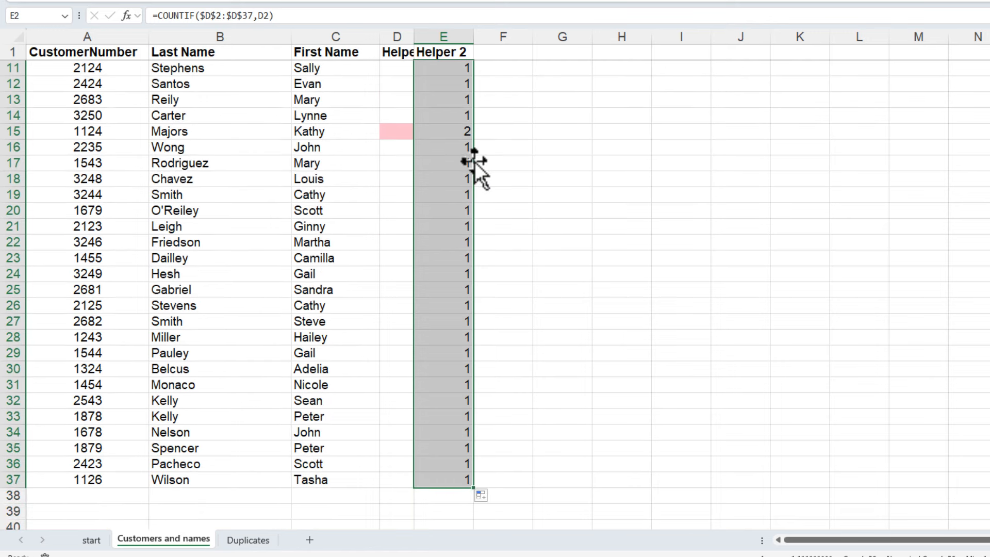
pyautogui.scroll(3)
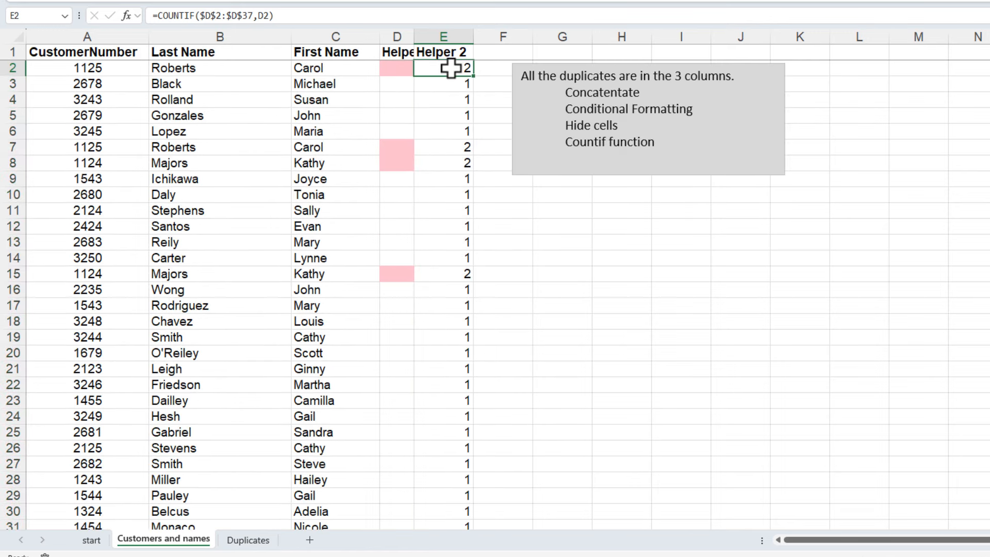
pyautogui.moveTo(435, 71)
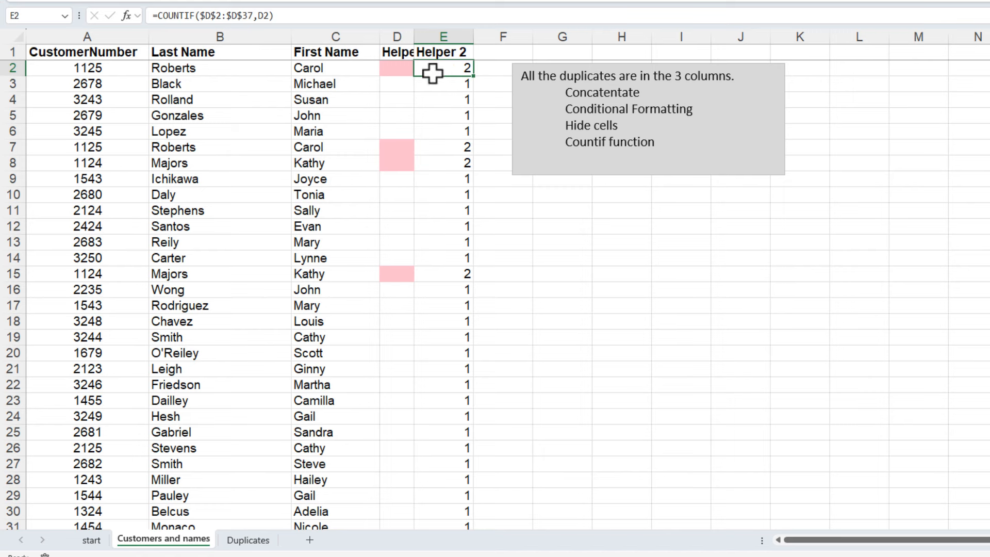
pyautogui.moveTo(443, 89)
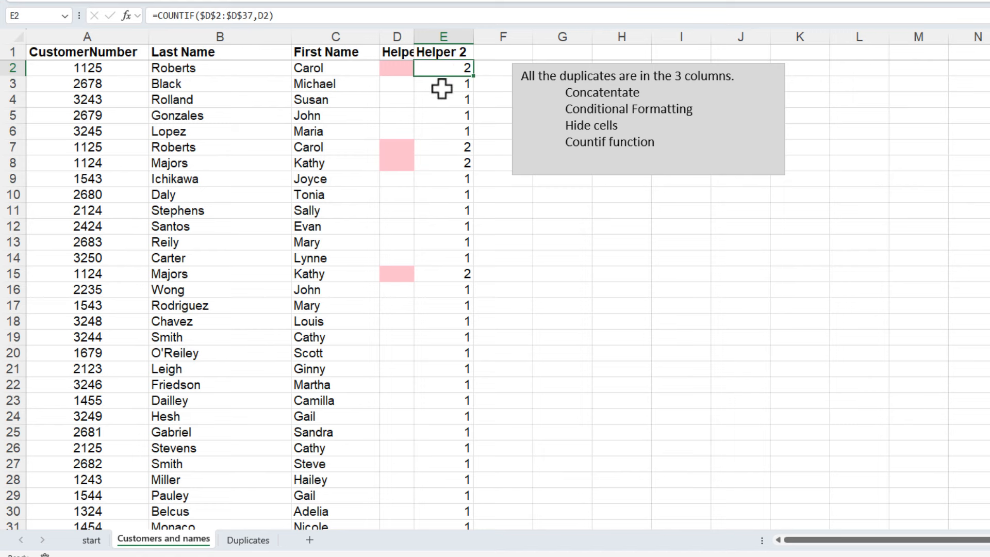